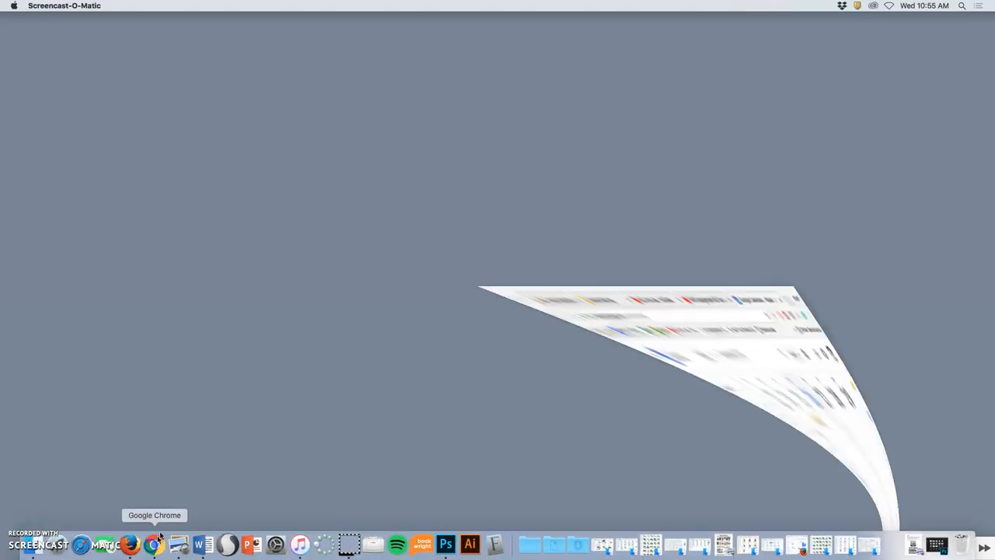
Check the college login and Assignment #2 YouTube browser pages, then hide the browser.
click(152, 544)
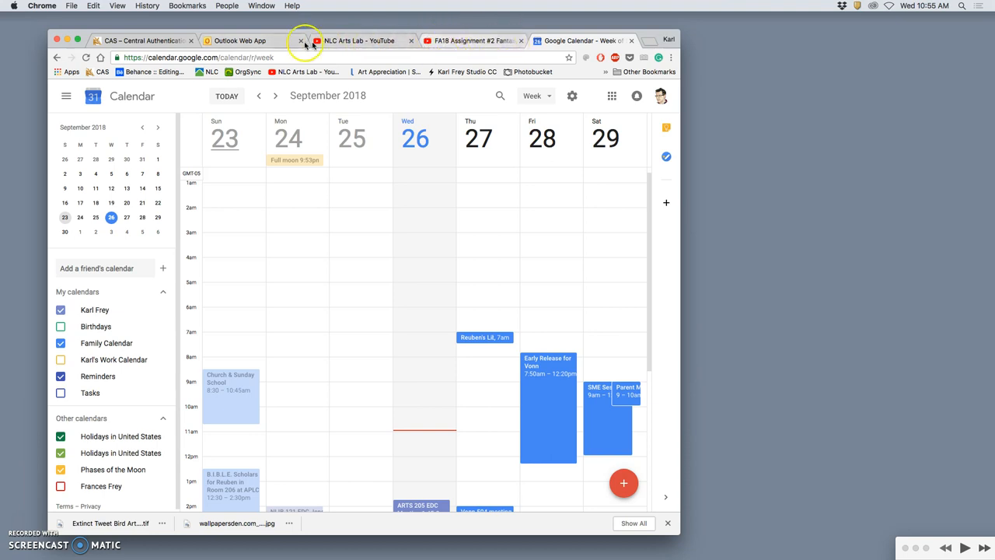
click(140, 40)
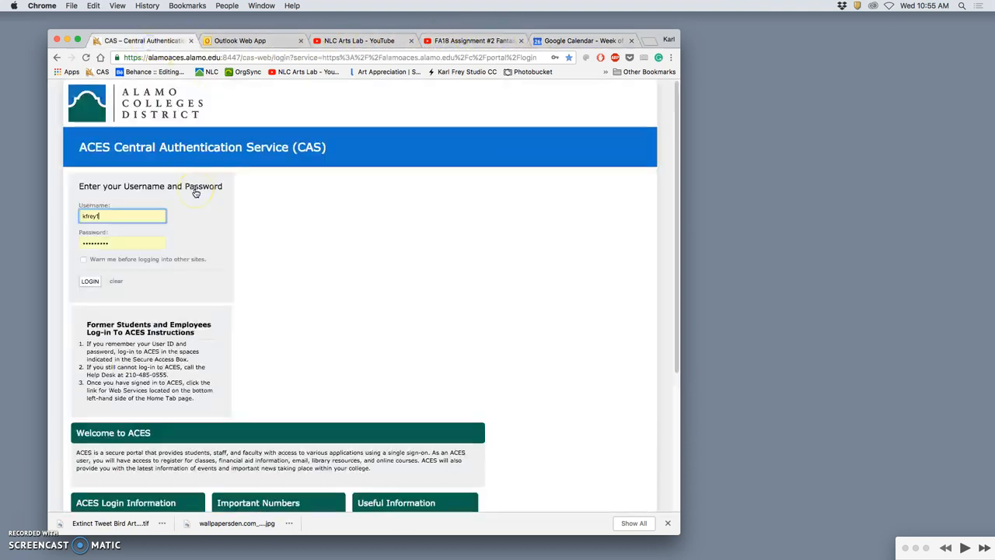
click(90, 280)
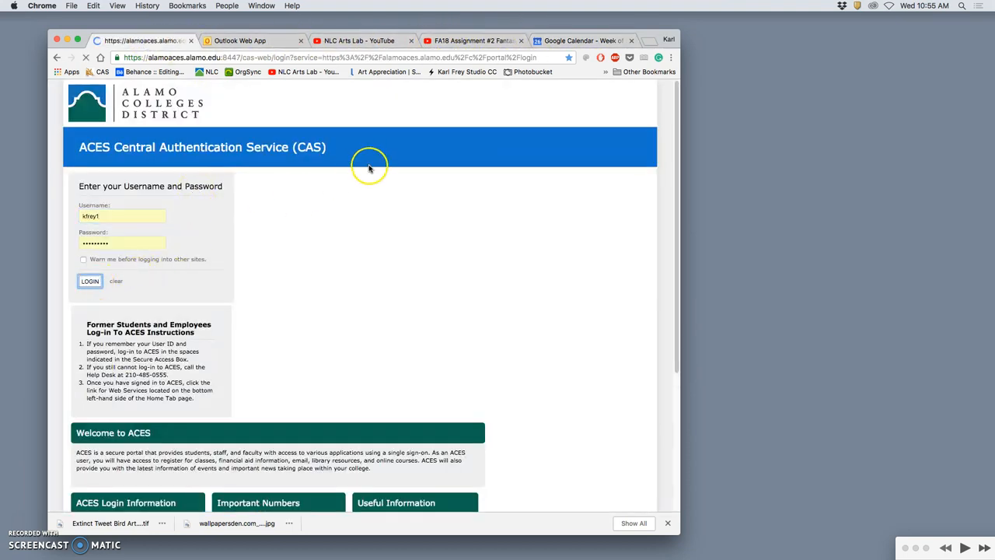
click(473, 41)
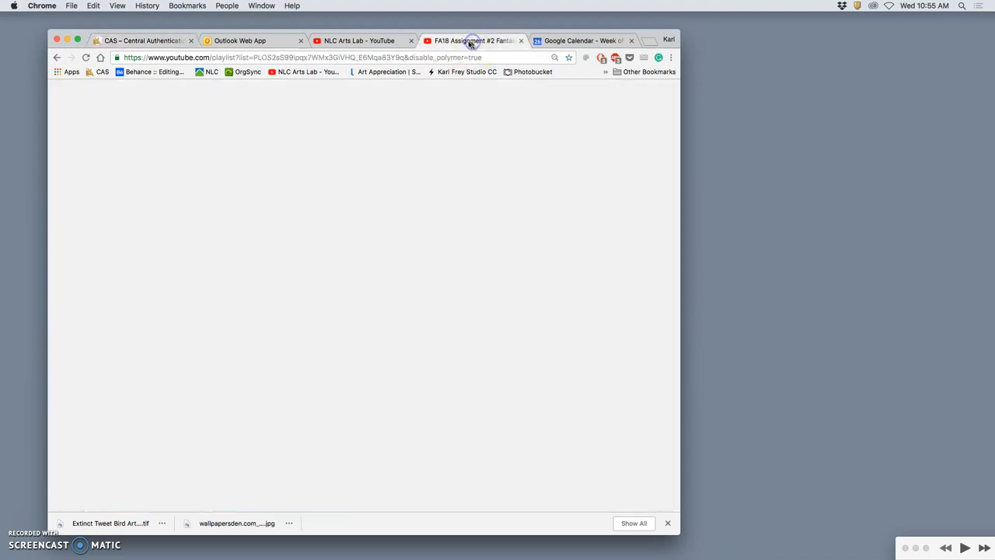
click(143, 40)
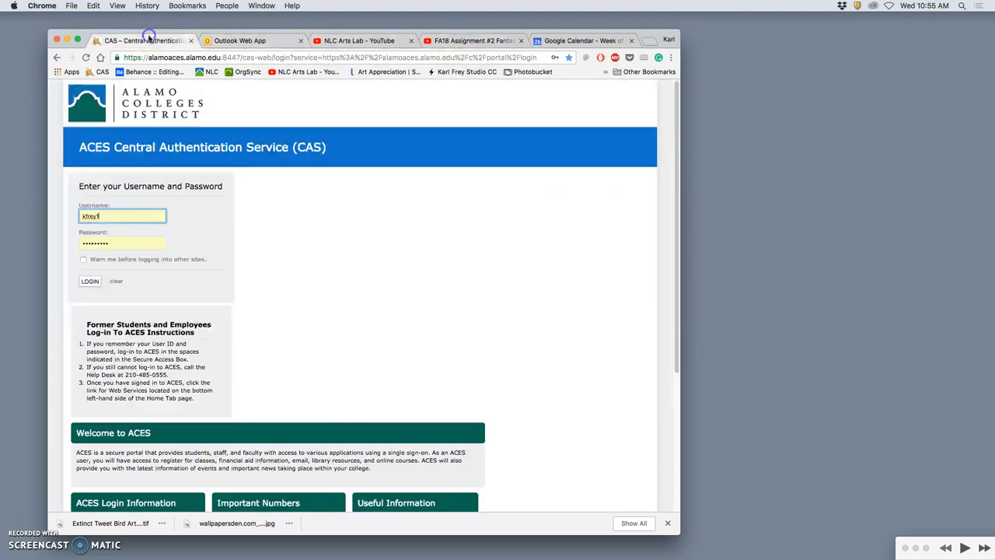
click(91, 280)
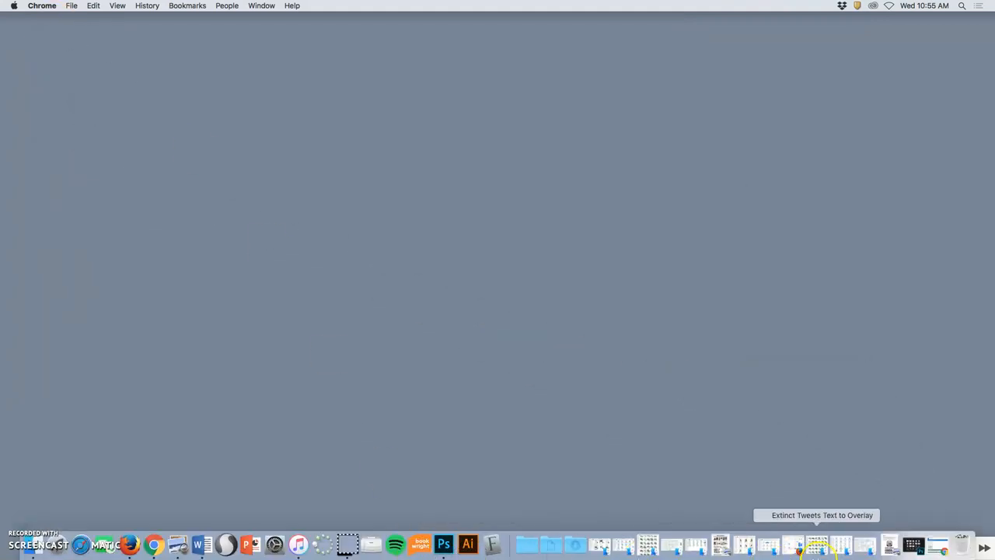
mouse_move(550, 544)
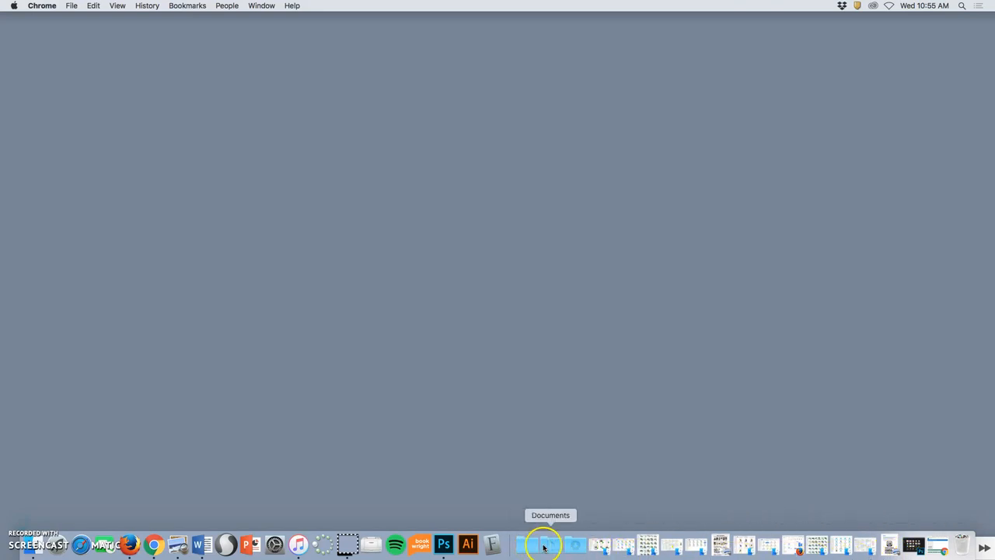
From the Dock's Documents stack, navigate into the Assignment #2 folder.
click(544, 544)
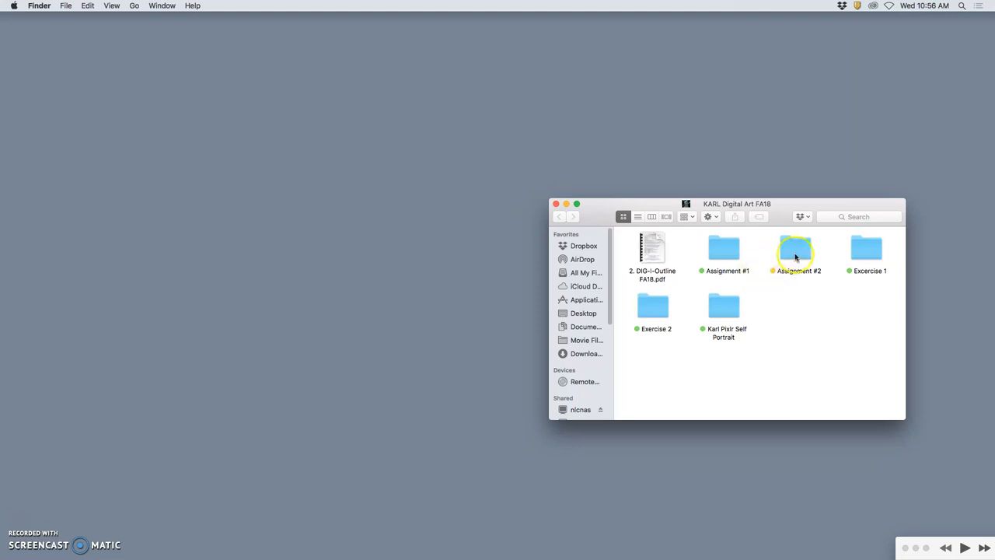
double_click(798, 247)
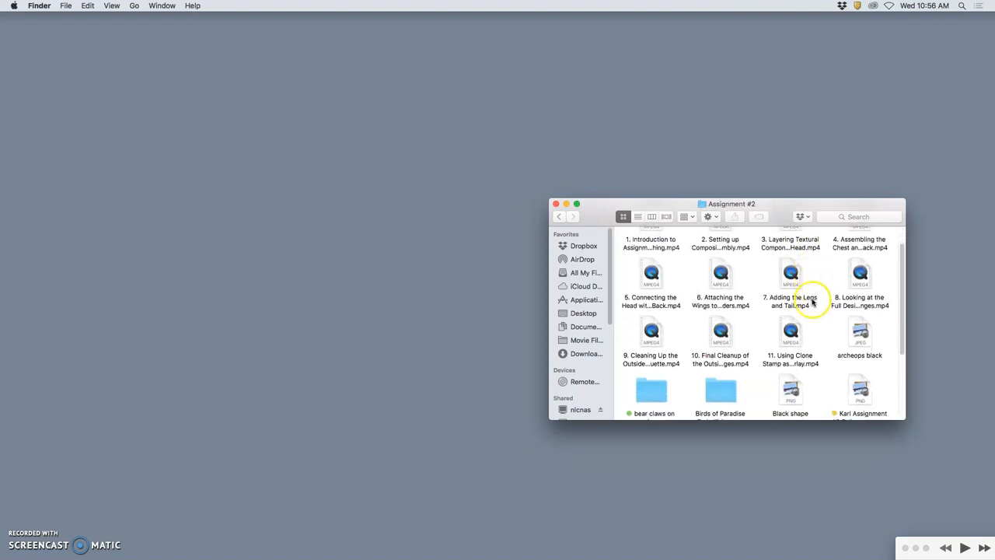
scroll(down, 3)
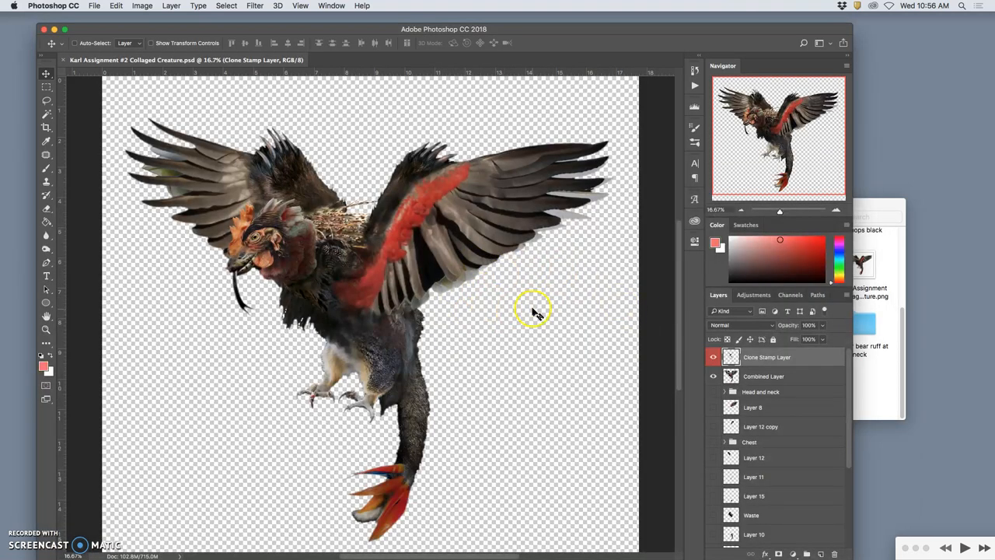
mouse_move(510, 414)
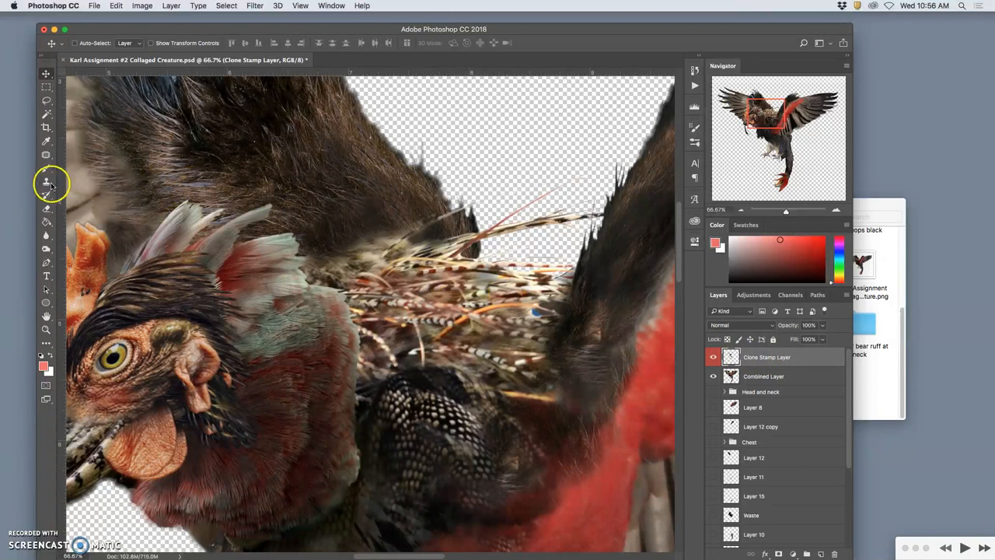
Sample dark fur with the Clone Stamp and paint it over the upper back seam.
click(46, 180)
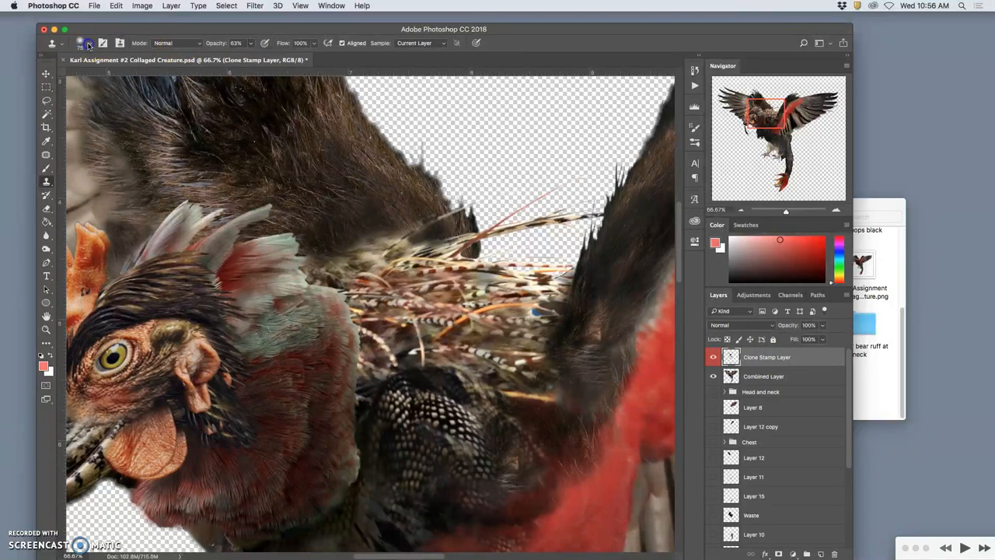
click(87, 43)
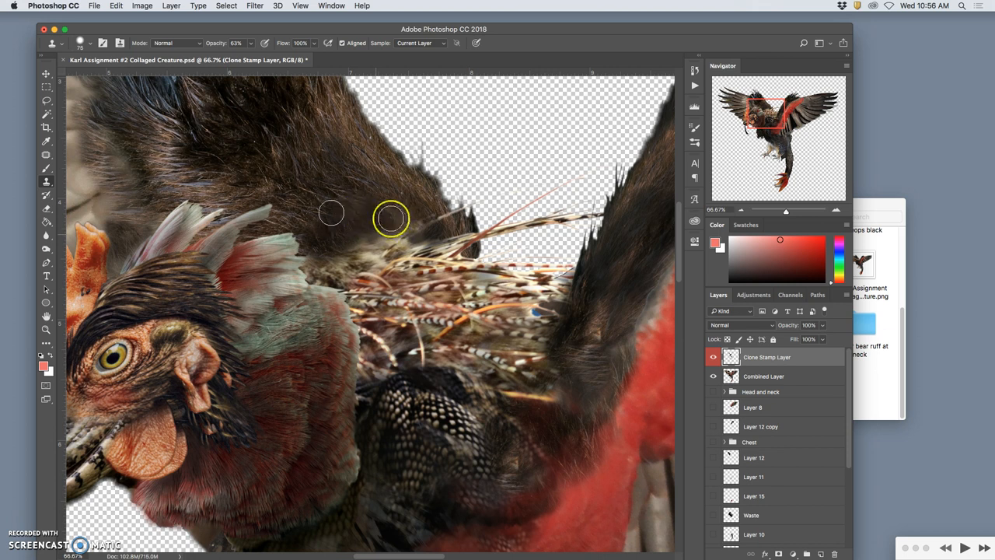
mouse_move(299, 145)
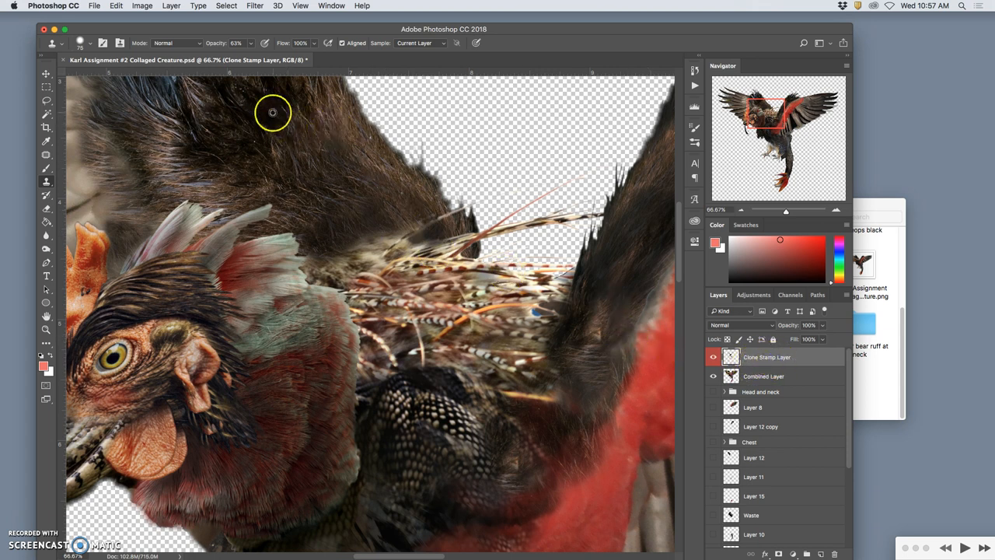
drag(274, 112, 379, 233)
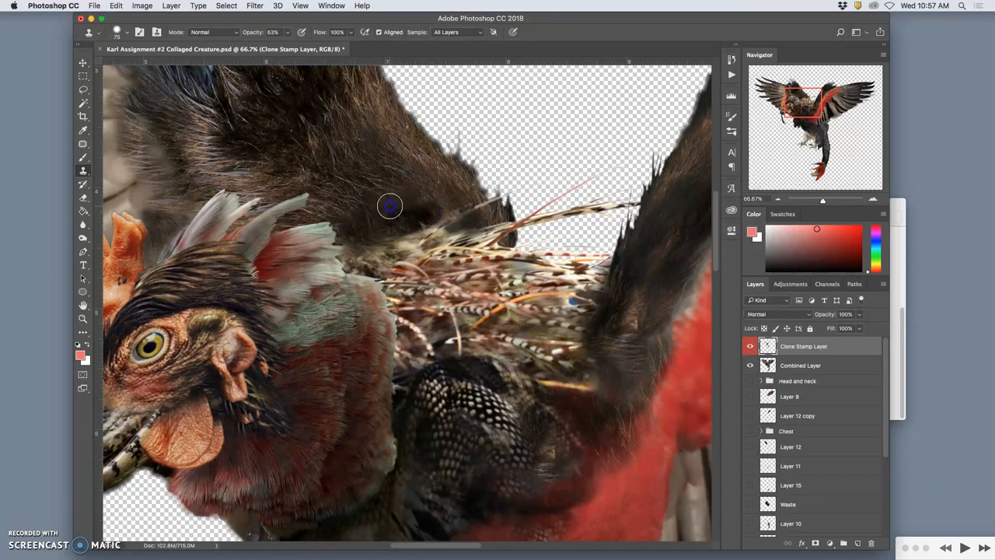
Clone fur from a fresh source across the remaining patchy area behind the head.
drag(389, 205, 355, 233)
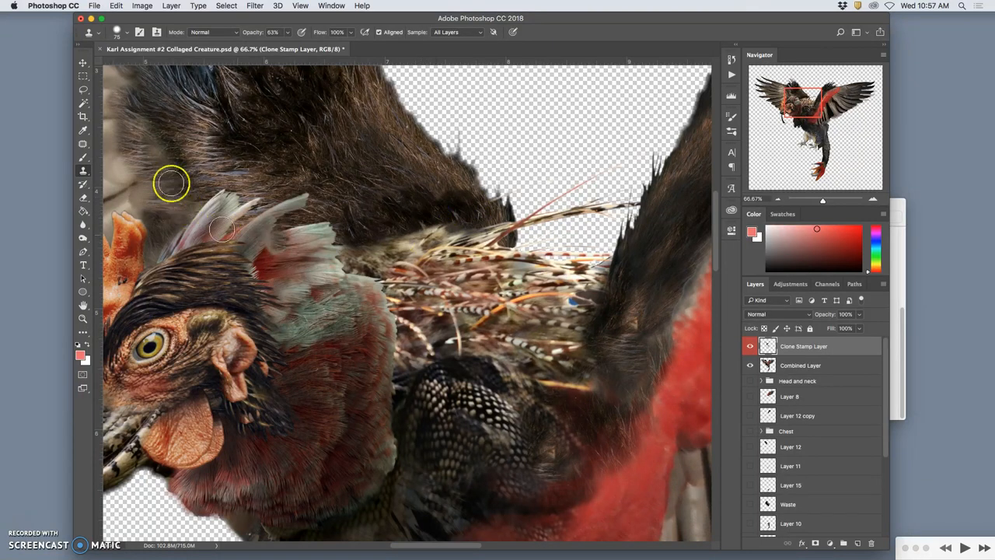
click(117, 31)
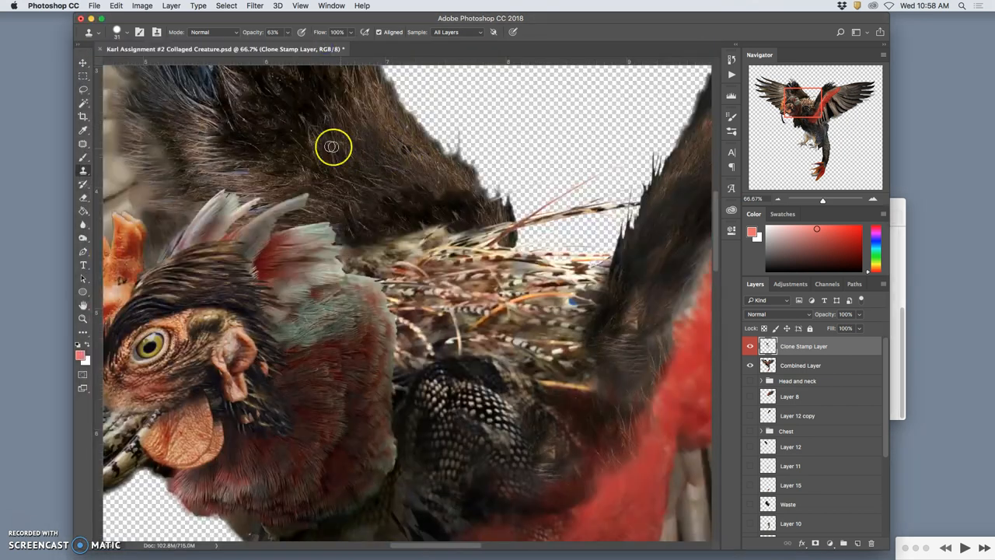
drag(333, 146, 449, 231)
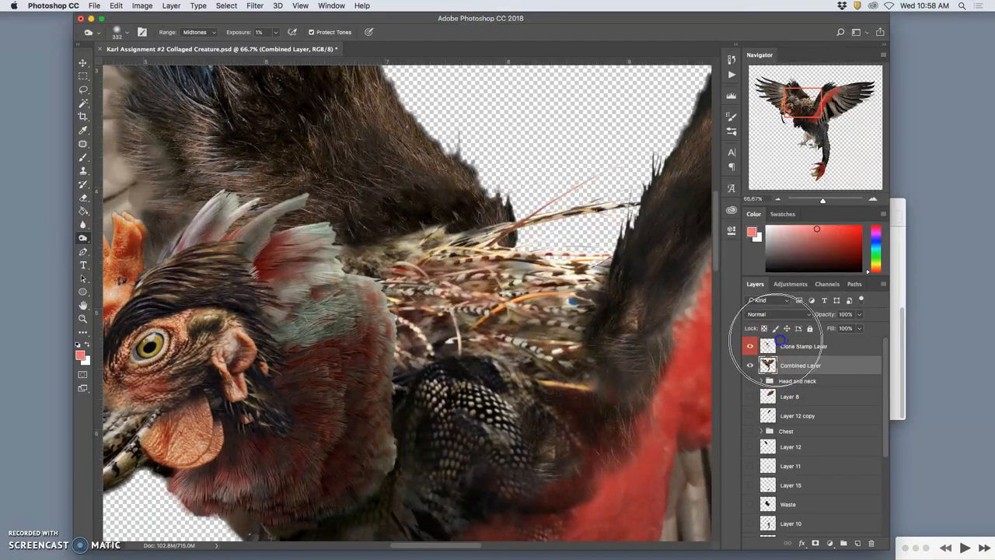
Zoom out so the entire retouched creature fits in the window.
click(805, 345)
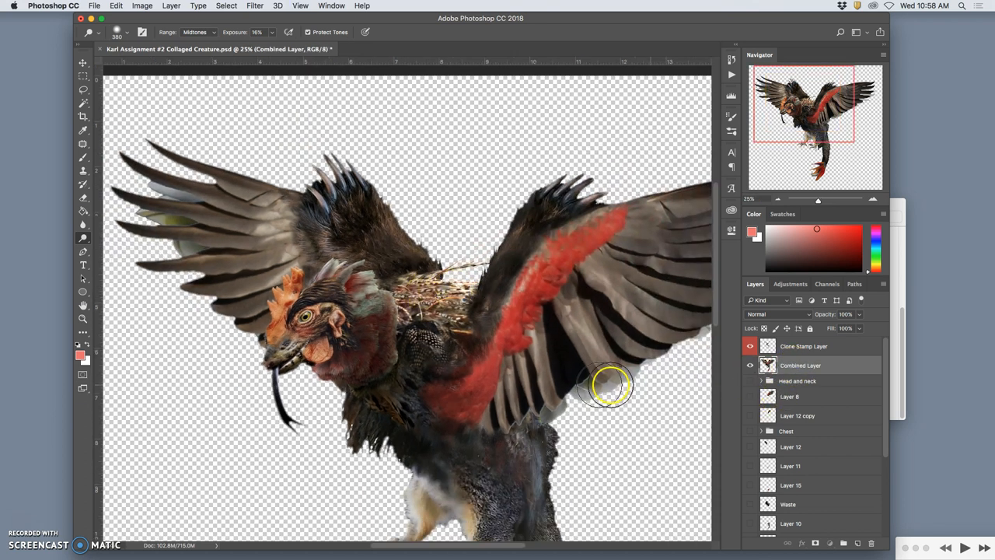
click(82, 236)
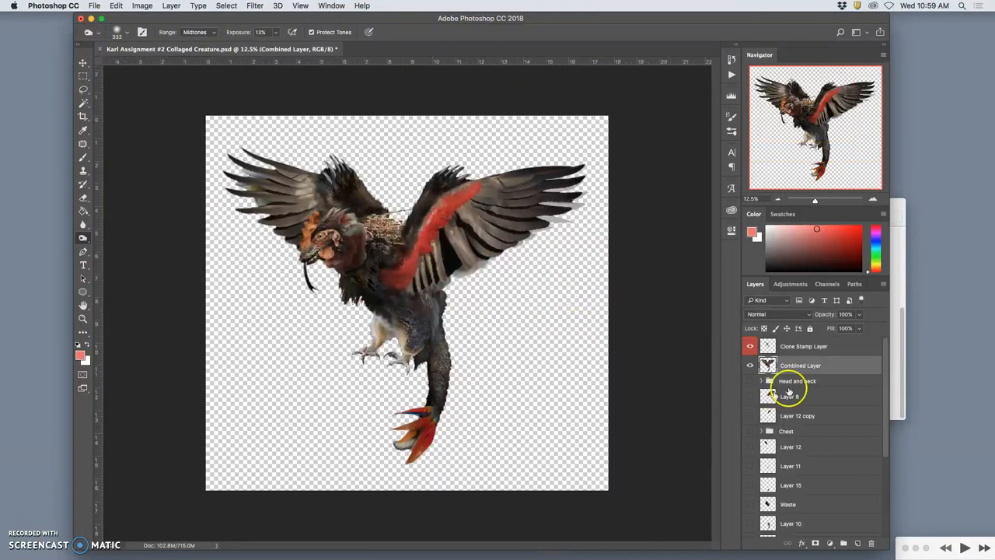
Select the Clone Stamp and Combined layers and merge visible content into new Layer 16.
click(804, 345)
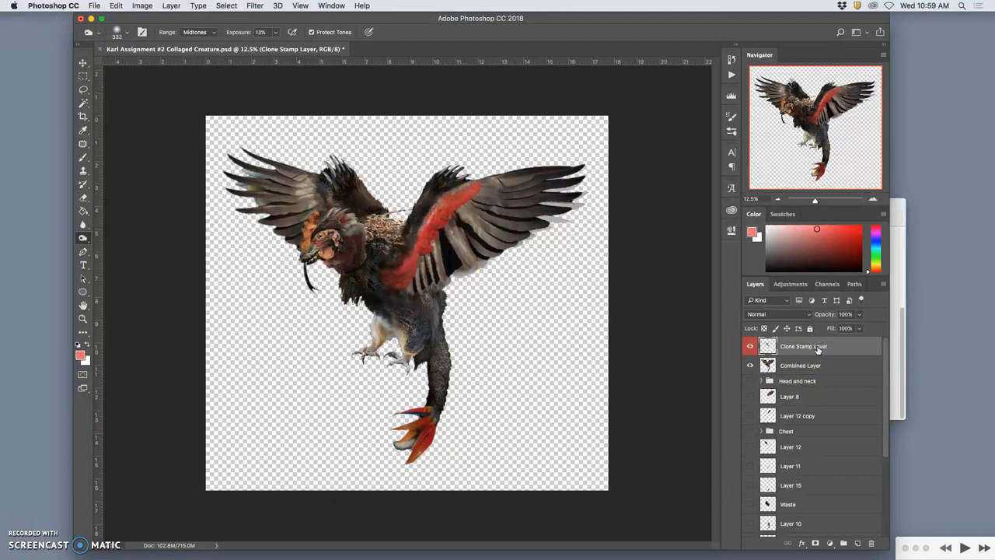
mouse_move(808, 345)
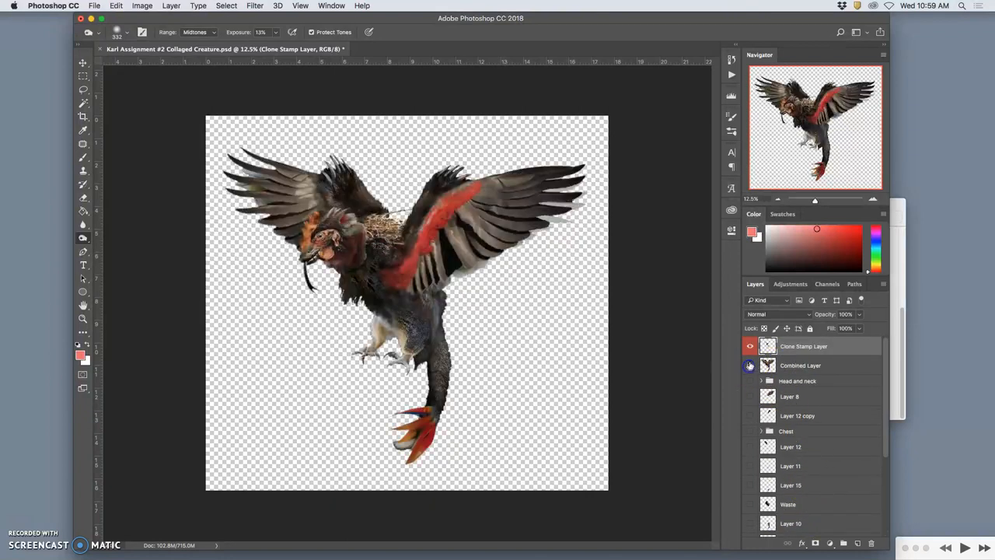
click(749, 366)
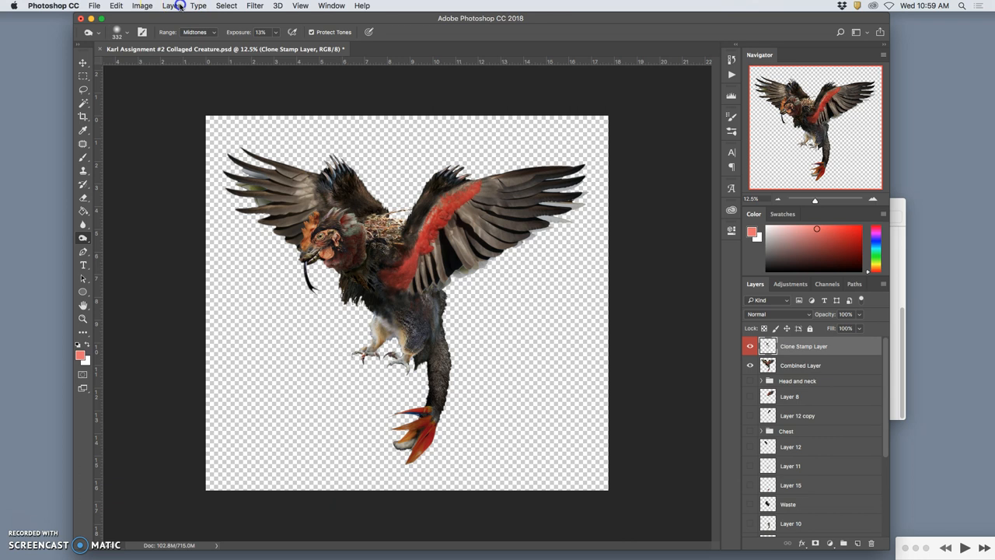
click(171, 7)
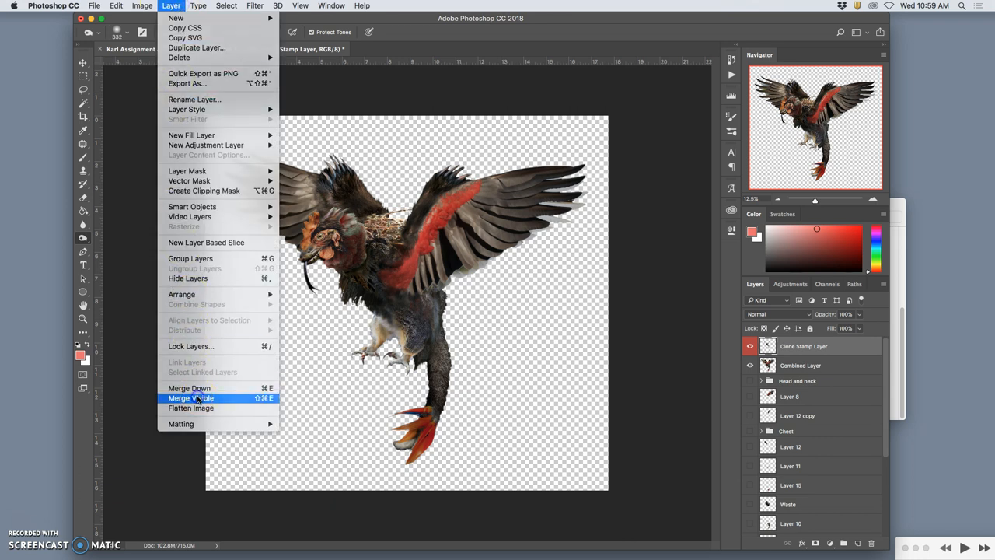
click(190, 398)
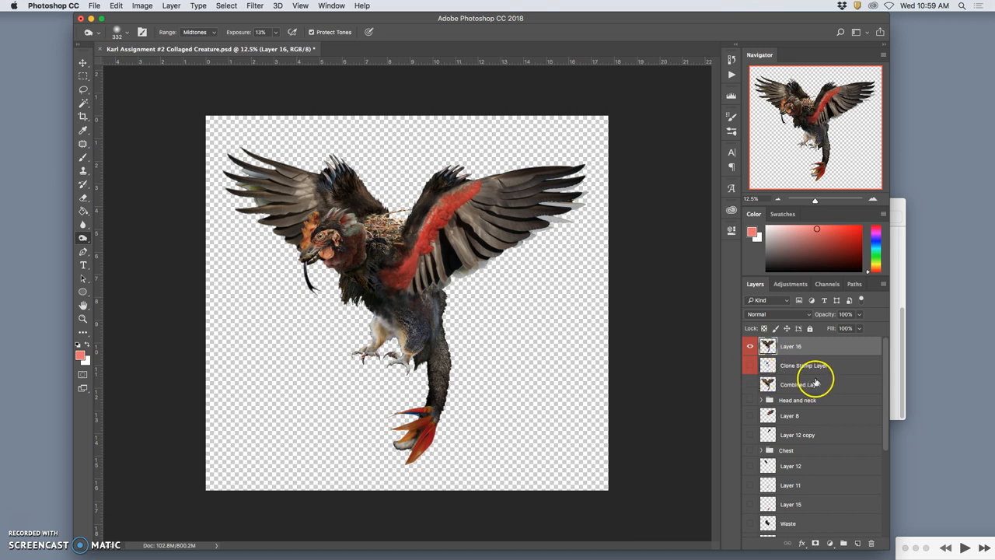
click(804, 365)
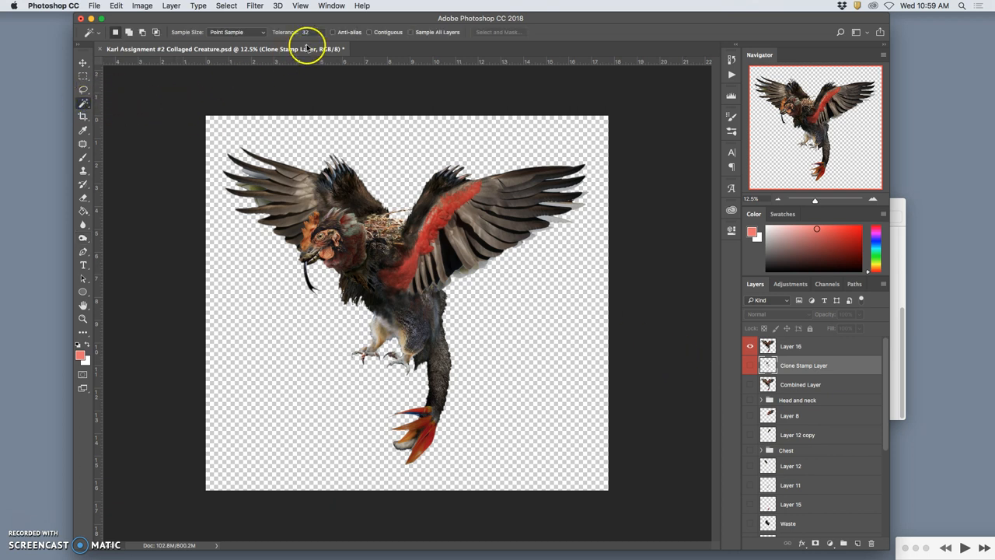
mouse_move(361, 99)
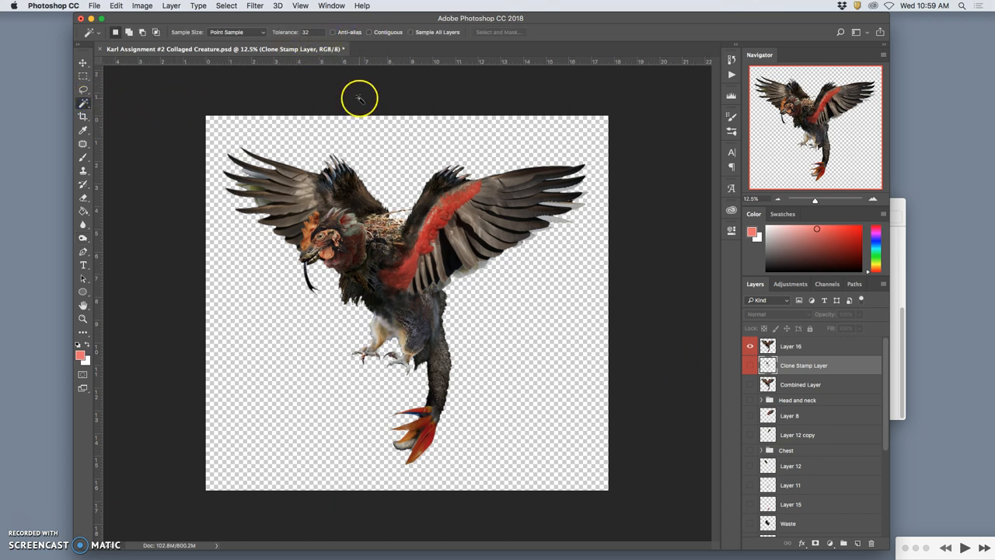
mouse_move(495, 146)
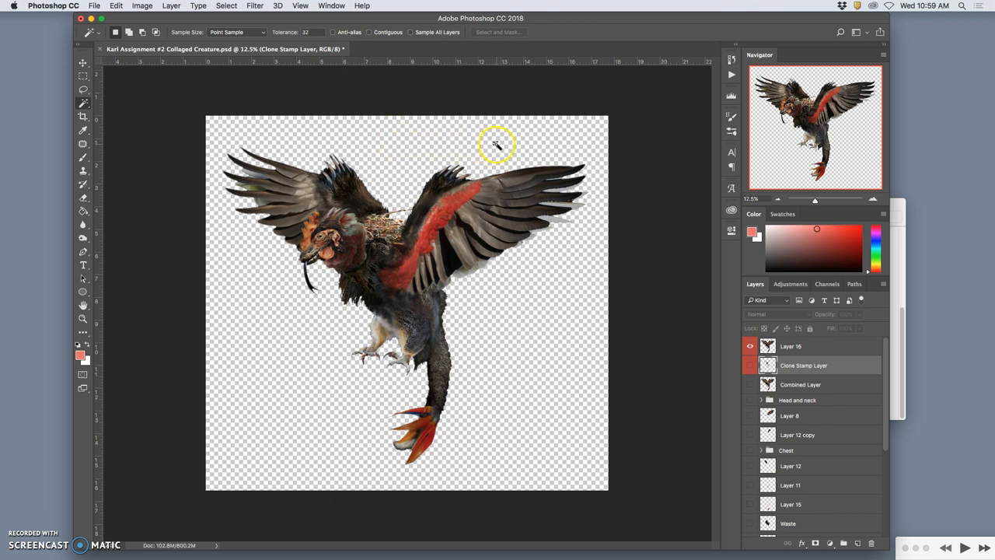
Select the transparent area around the creature on the merged top layer and review it.
click(790, 345)
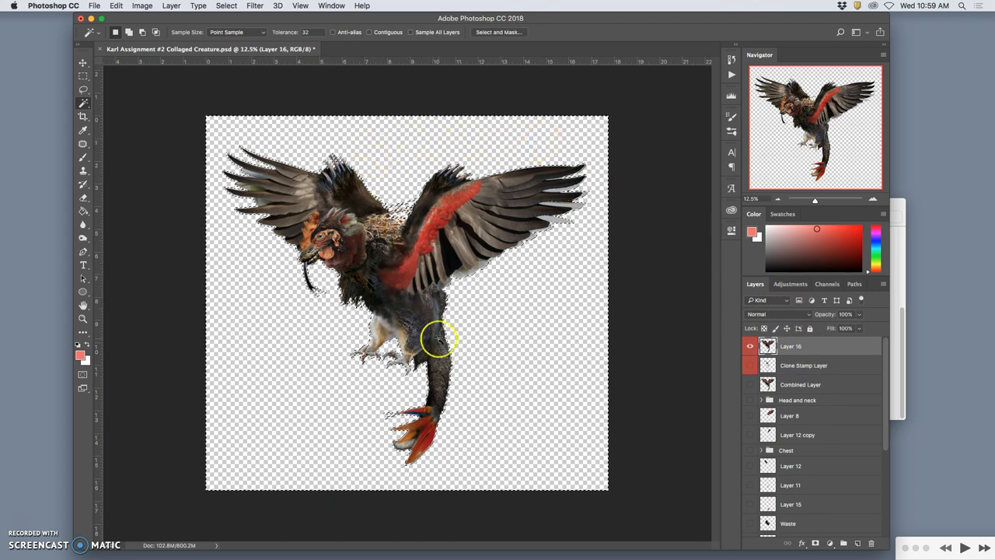
scroll(down, 3)
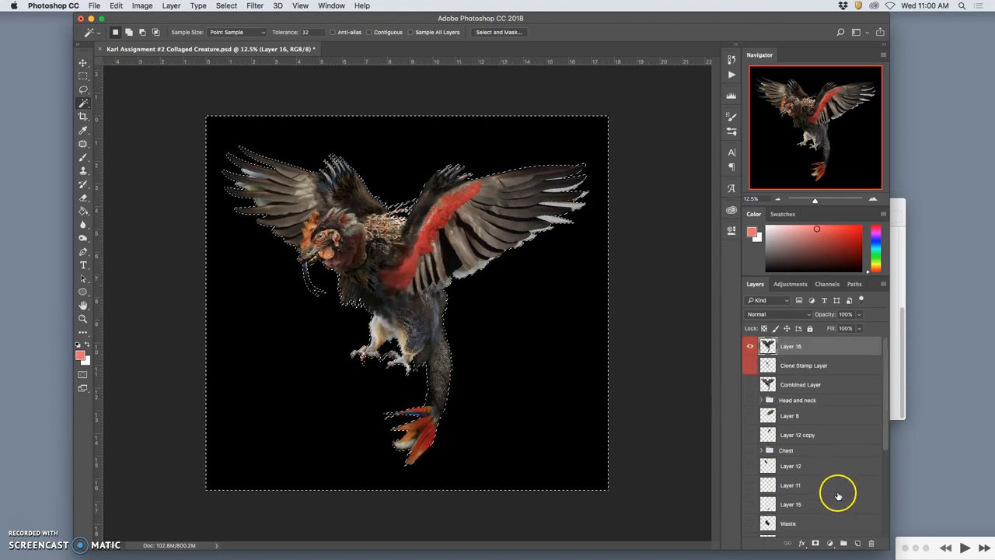
scroll(down, 3)
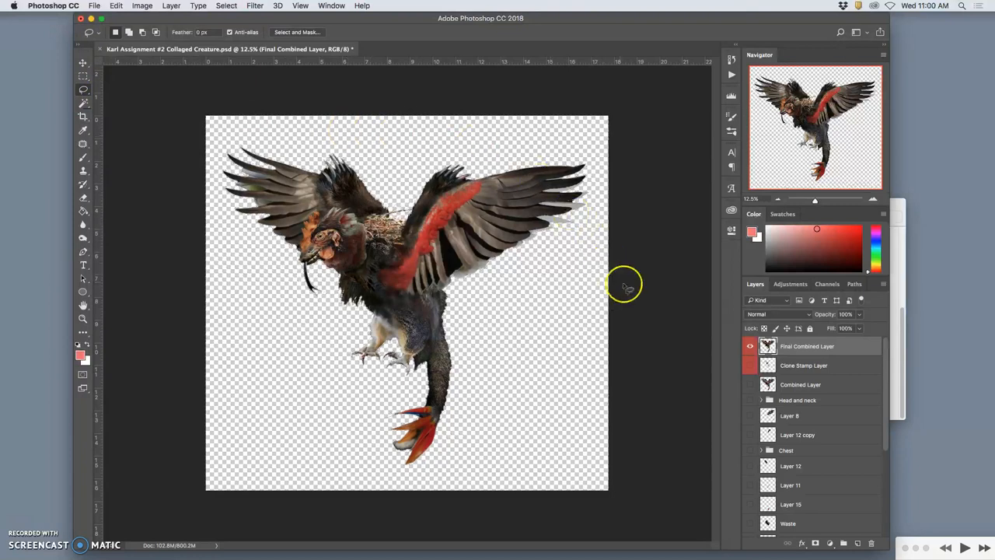
mouse_move(831, 327)
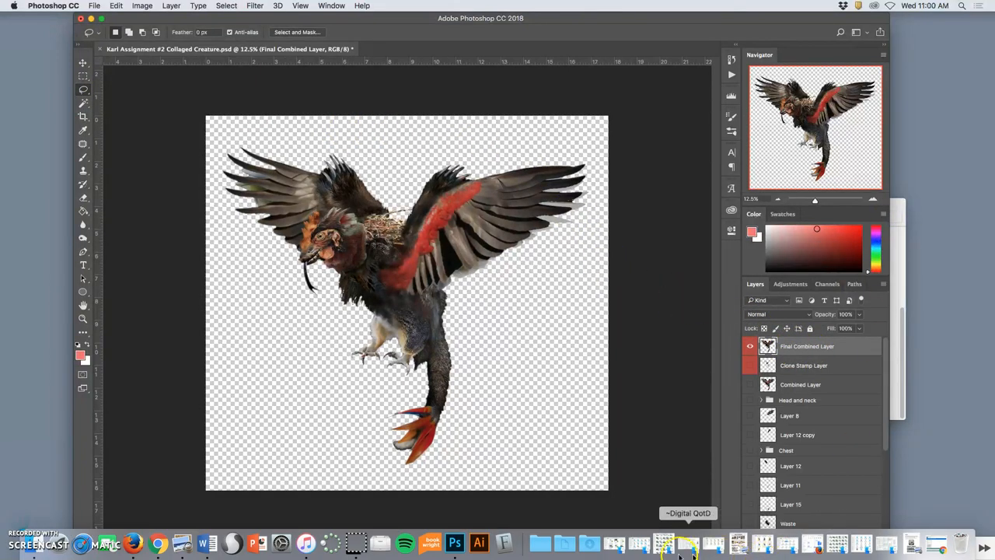
Open the Karl Assignment #1 water tower PSD from the Dock folder as a second document.
click(564, 543)
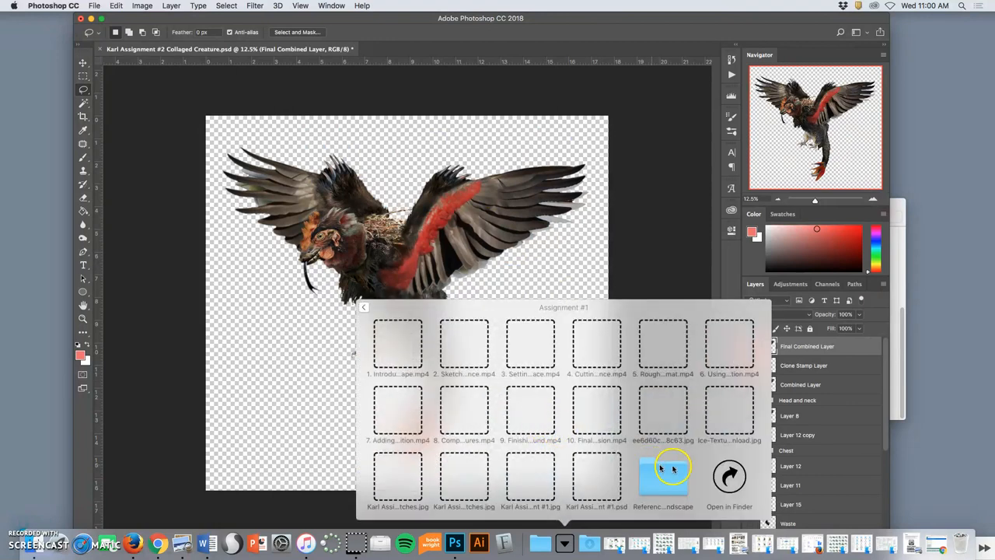
click(727, 476)
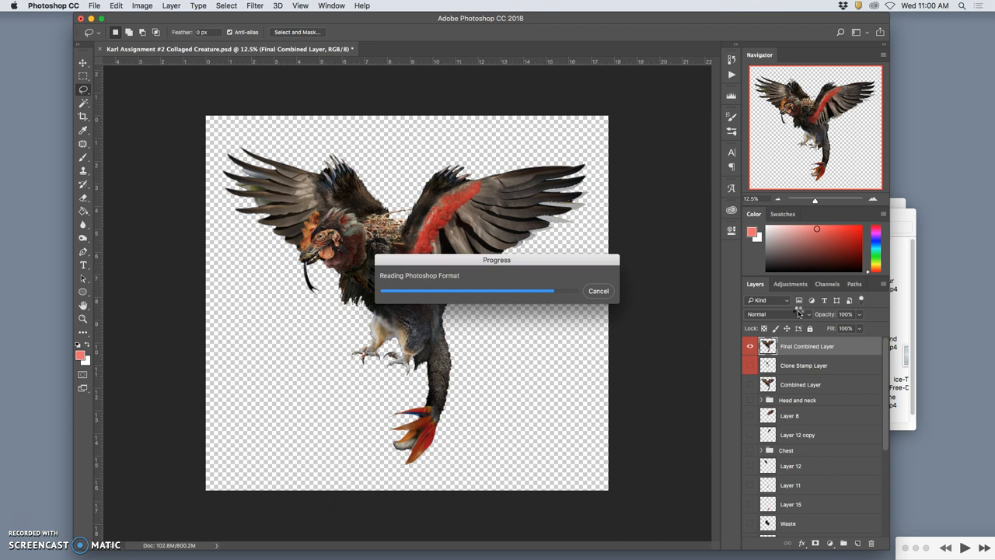
click(482, 49)
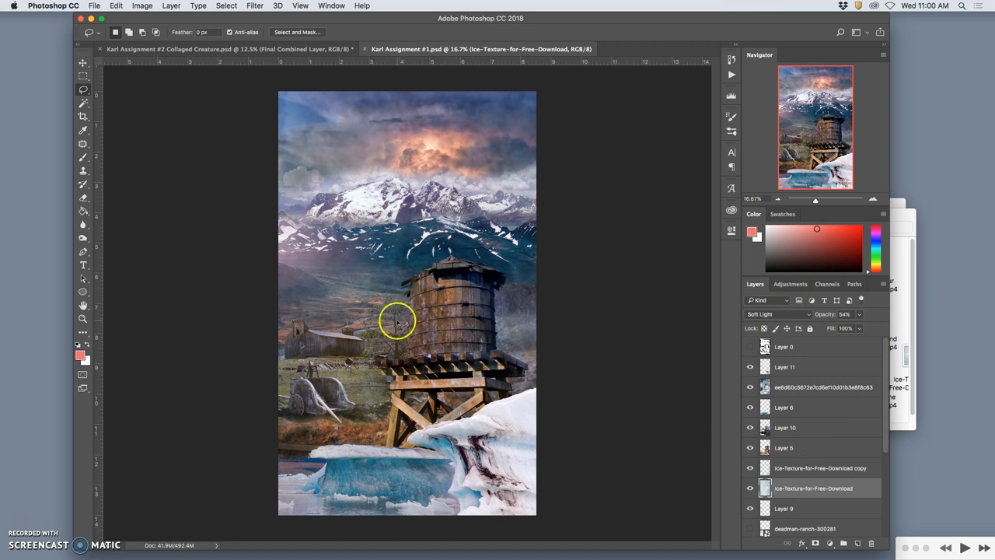
mouse_move(403, 317)
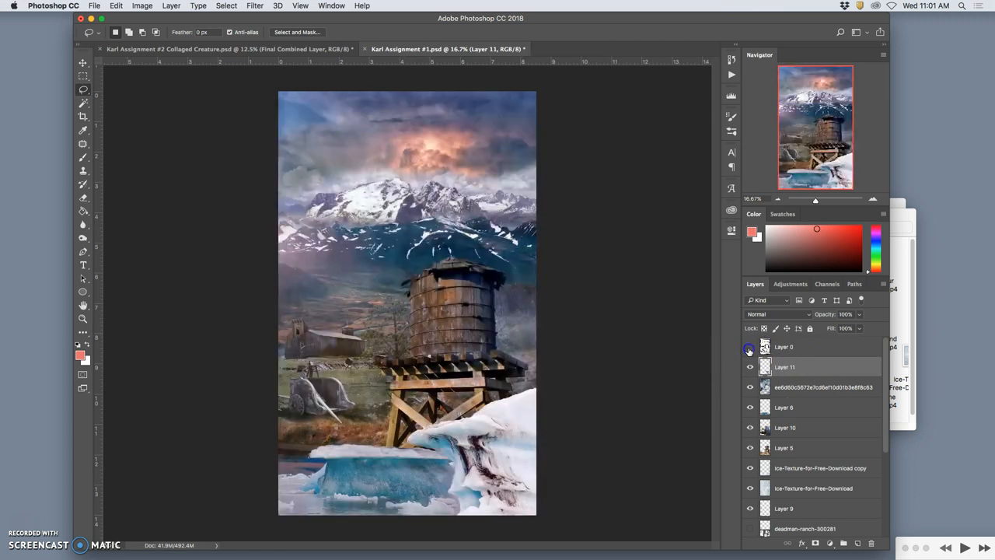
Float the creature document and drag Final Combined Layer onto the water tower canvas.
click(749, 347)
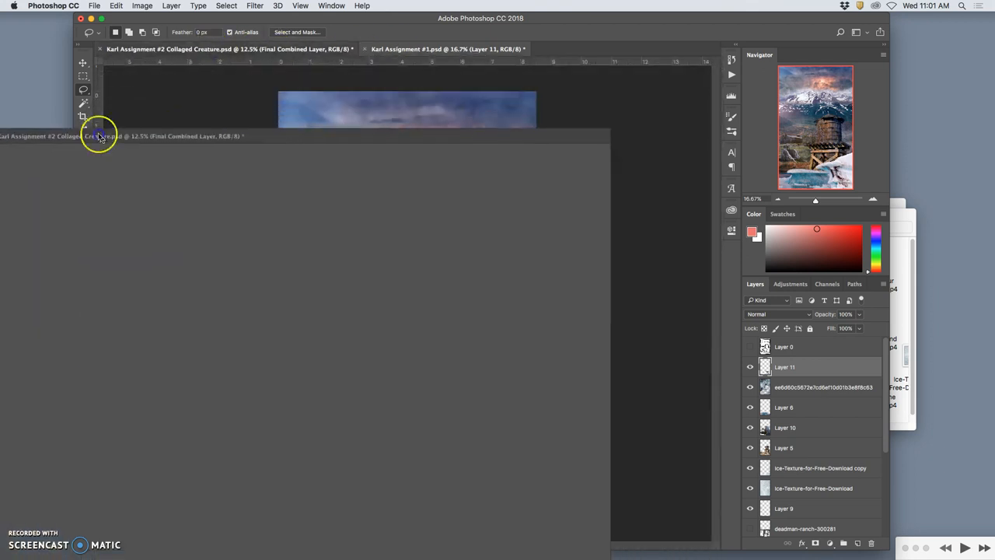
click(101, 136)
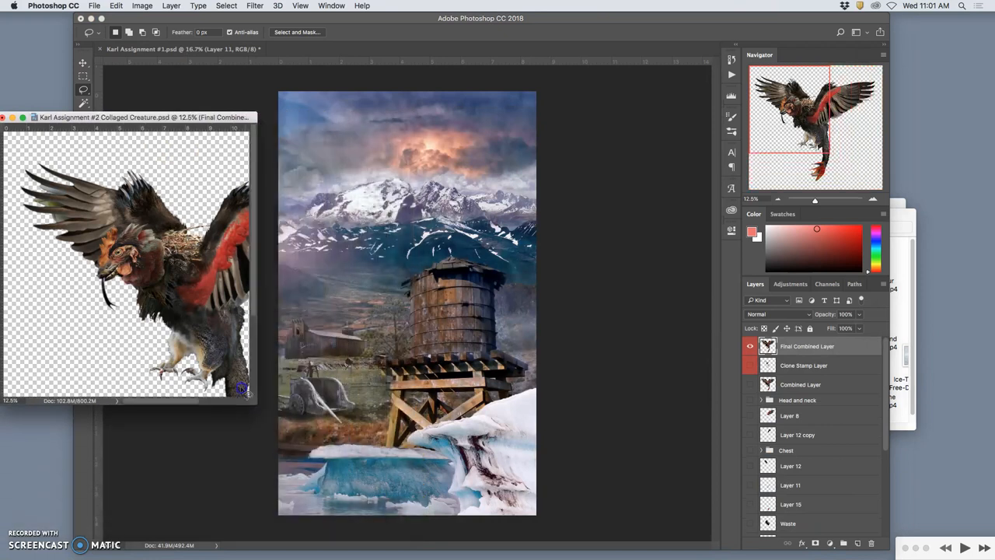
drag(147, 116, 143, 115)
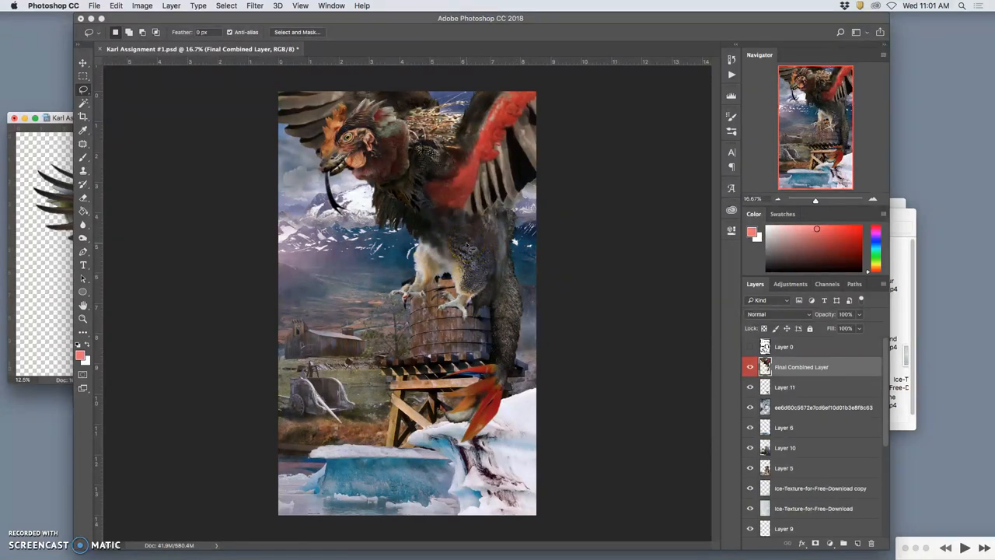
Move the creature layer so its talons perch on the top of the water tower.
click(82, 60)
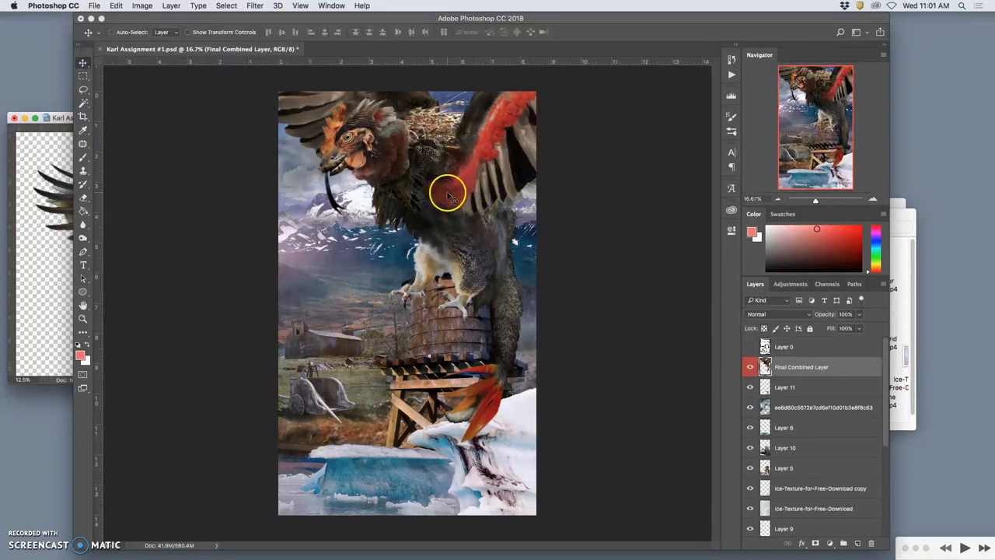
drag(448, 194, 389, 322)
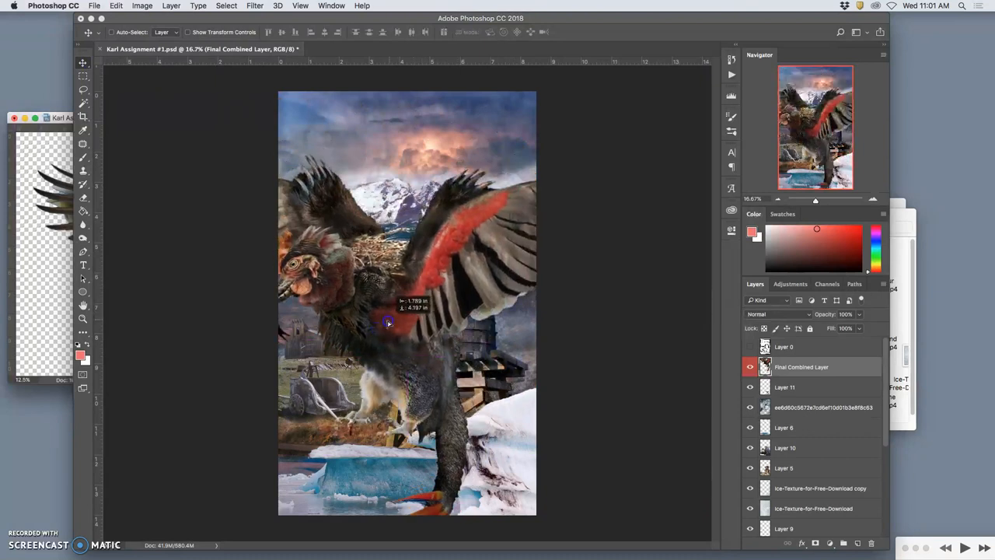
drag(388, 322, 525, 199)
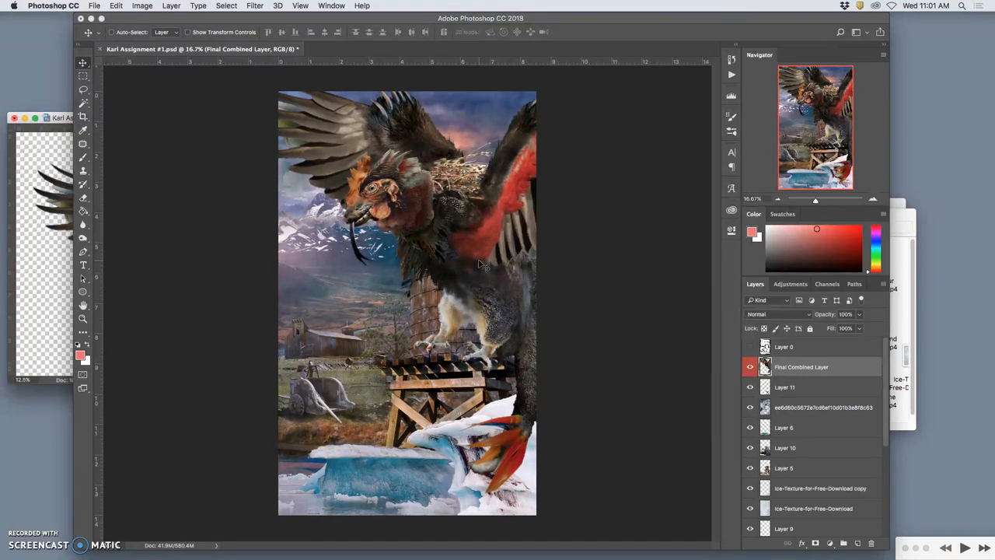
drag(466, 264, 467, 249)
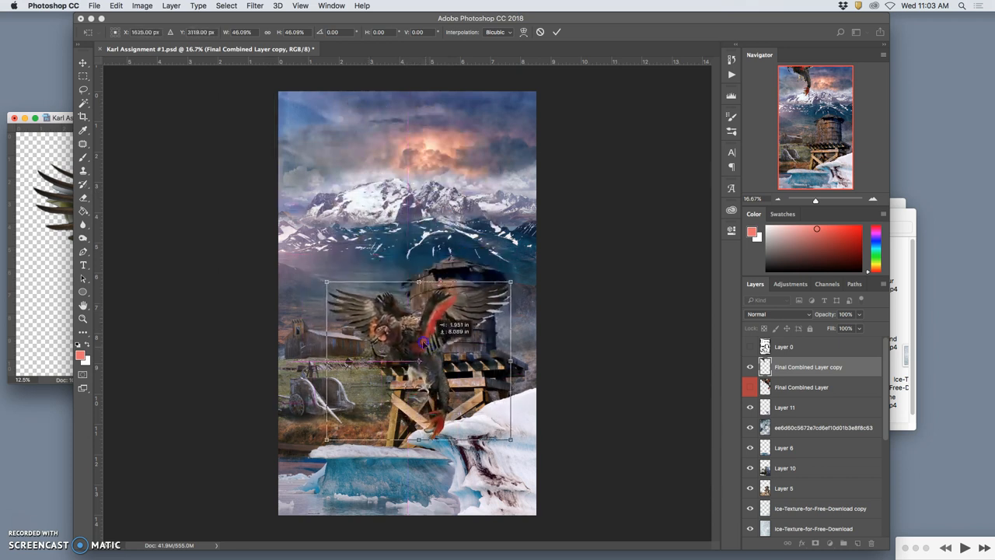
Scale down, rotate and move the creature copy to perch above the water tower.
drag(420, 349, 412, 355)
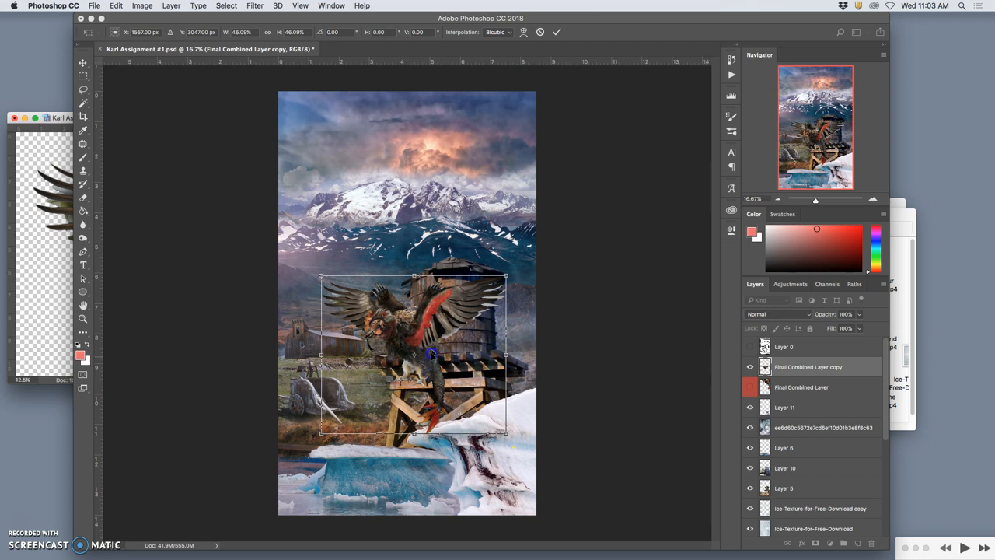
drag(412, 355, 395, 174)
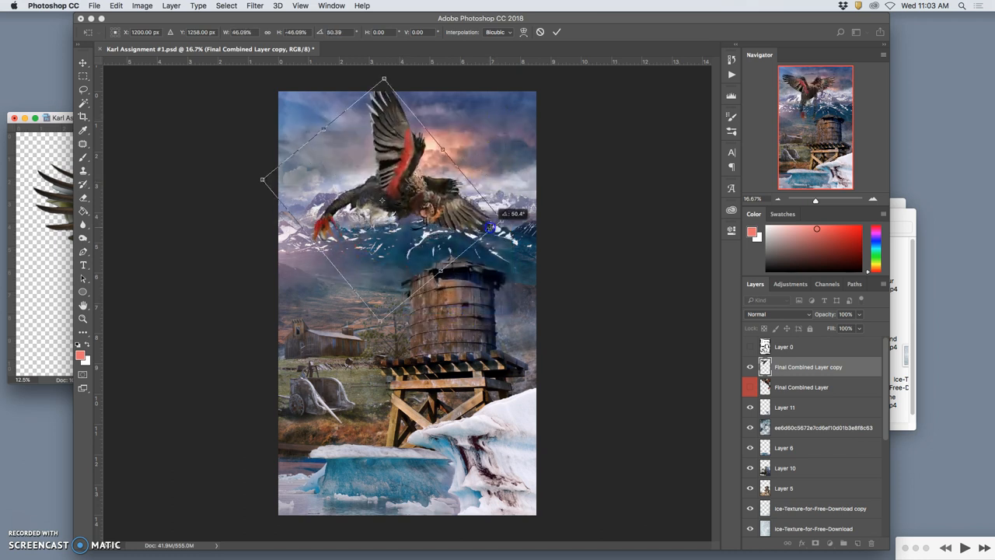
drag(490, 225, 463, 146)
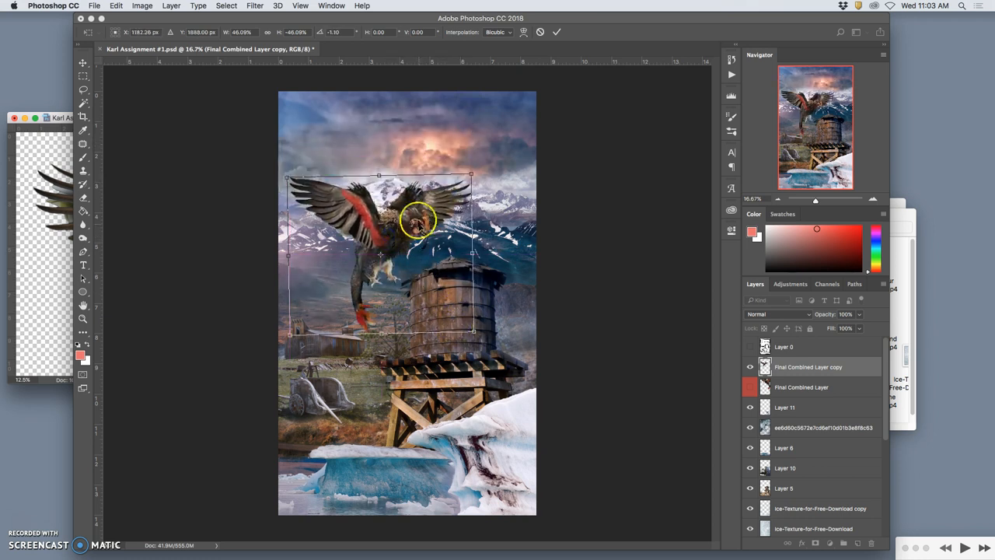
drag(420, 225, 432, 256)
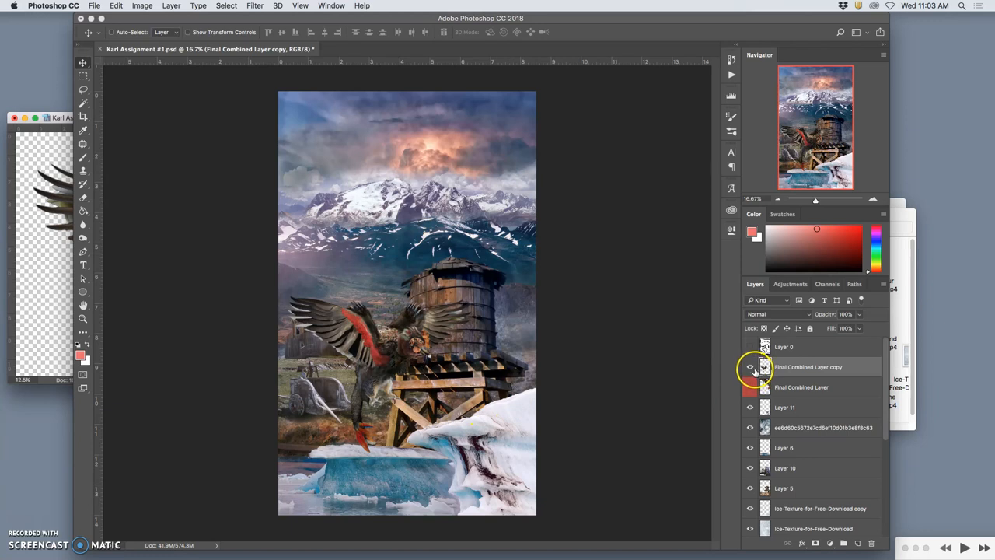
Move a third creature copy into the sky above the tower and begin cropping the scene.
click(749, 387)
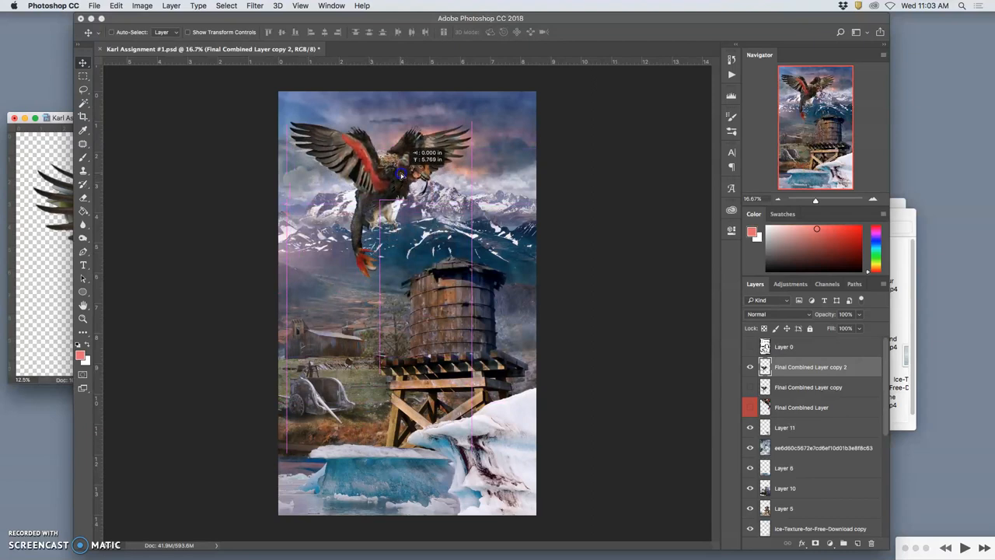
drag(392, 174, 417, 184)
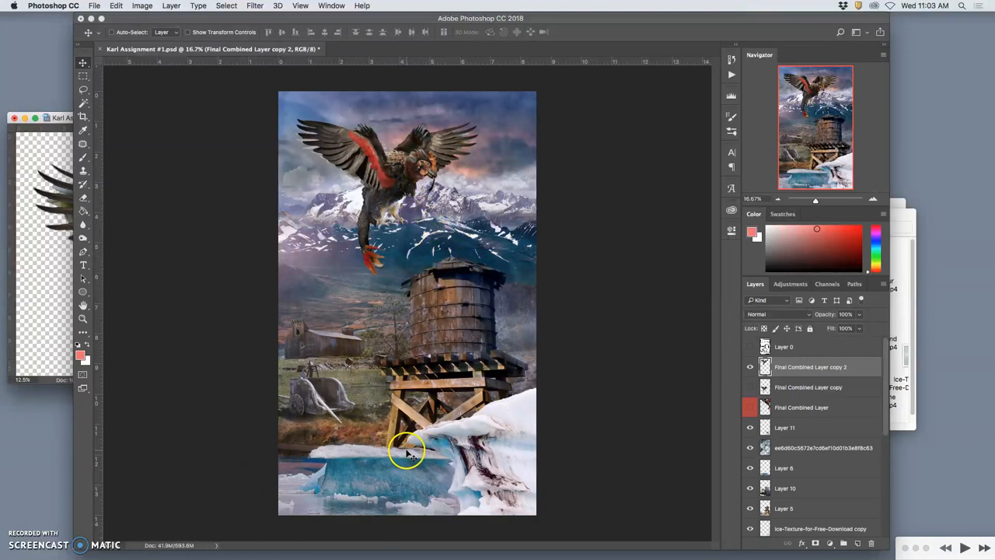
click(82, 117)
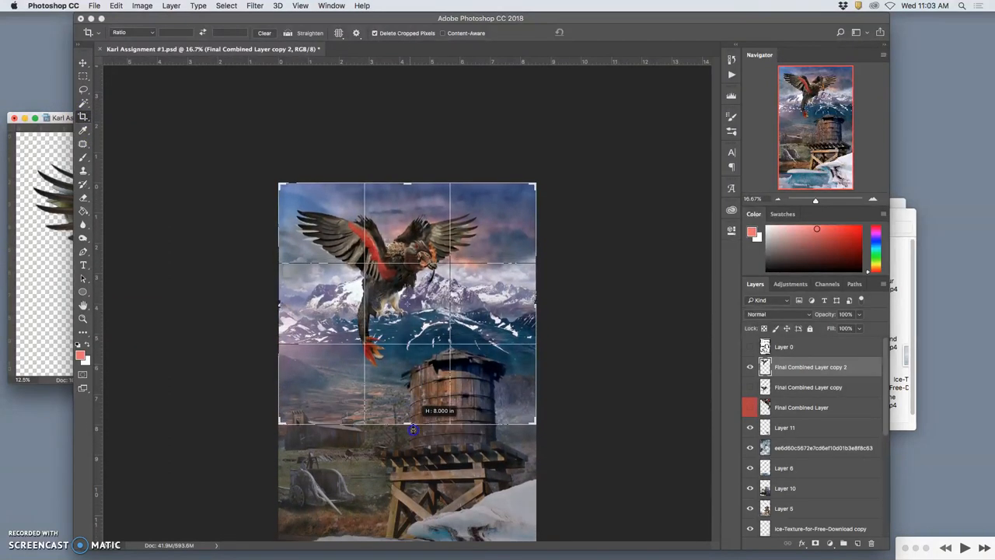
Drag a square crop around the flying creature and the top of the water tower.
drag(414, 429, 414, 432)
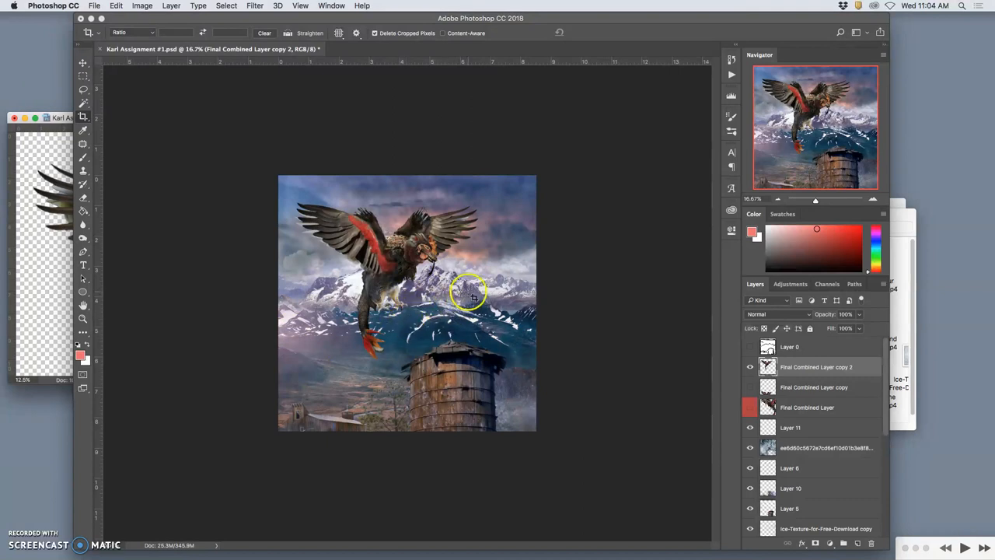
mouse_move(443, 233)
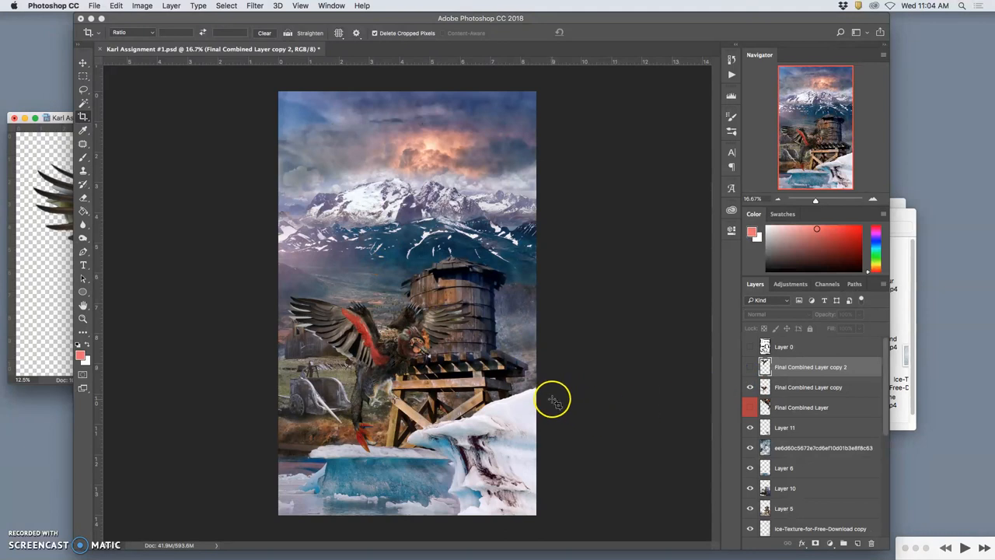
mouse_move(516, 389)
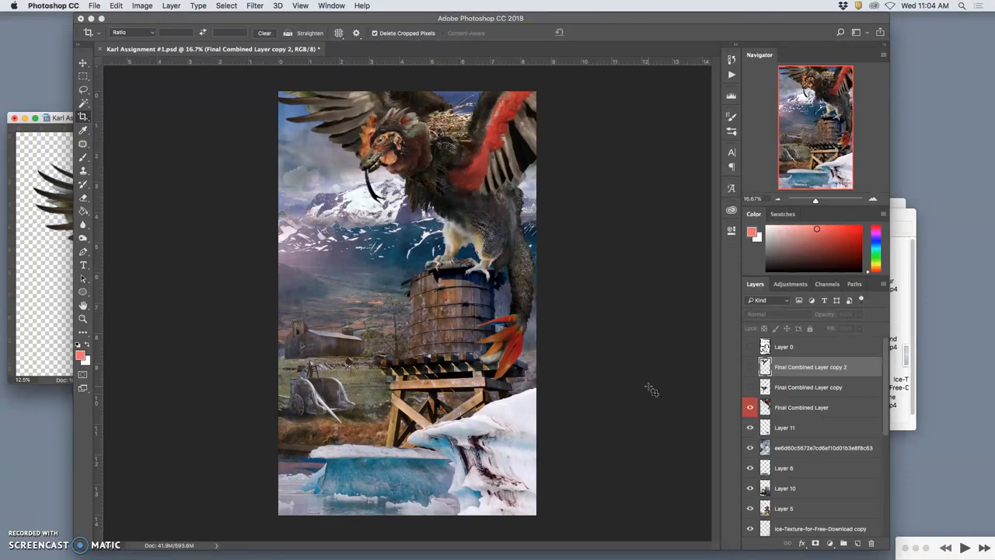
mouse_move(652, 390)
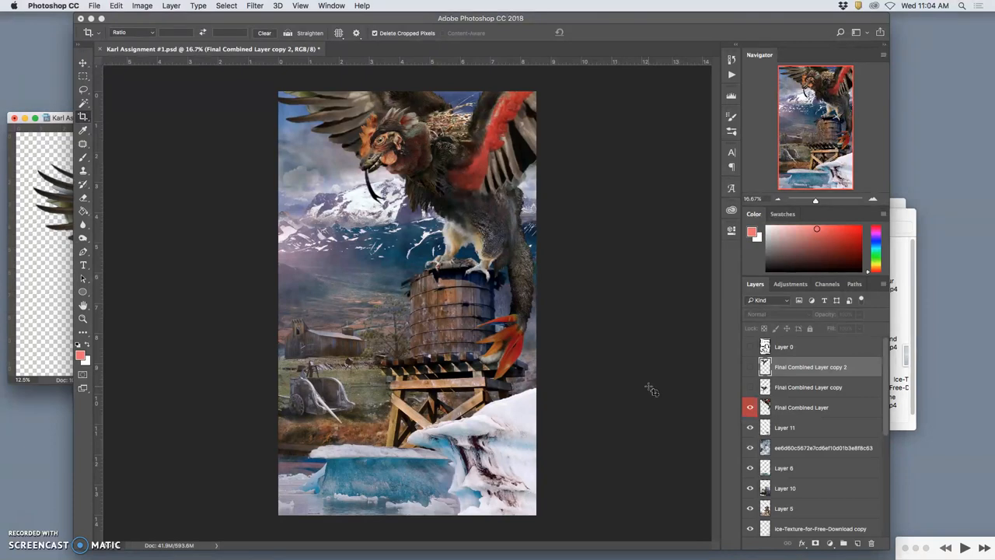
mouse_move(636, 395)
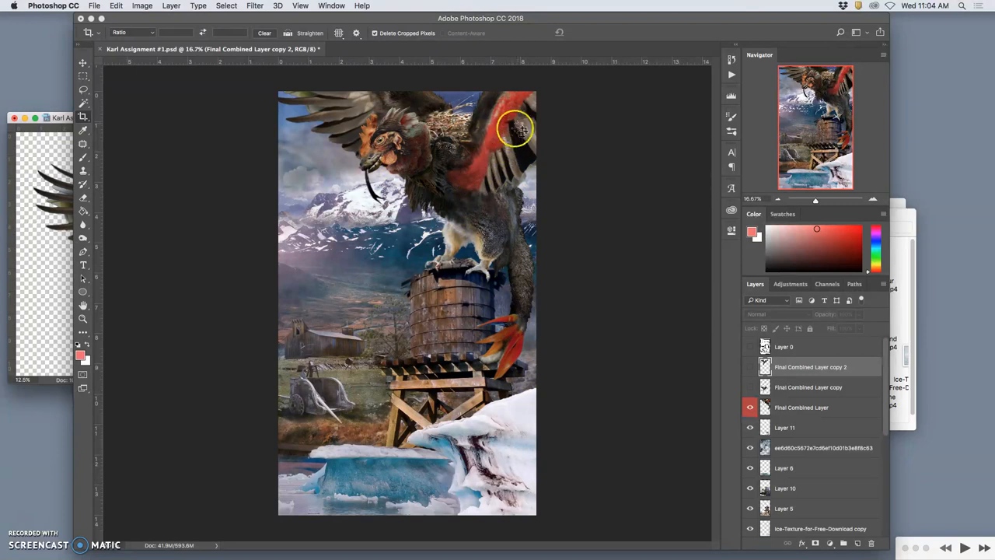
mouse_move(426, 115)
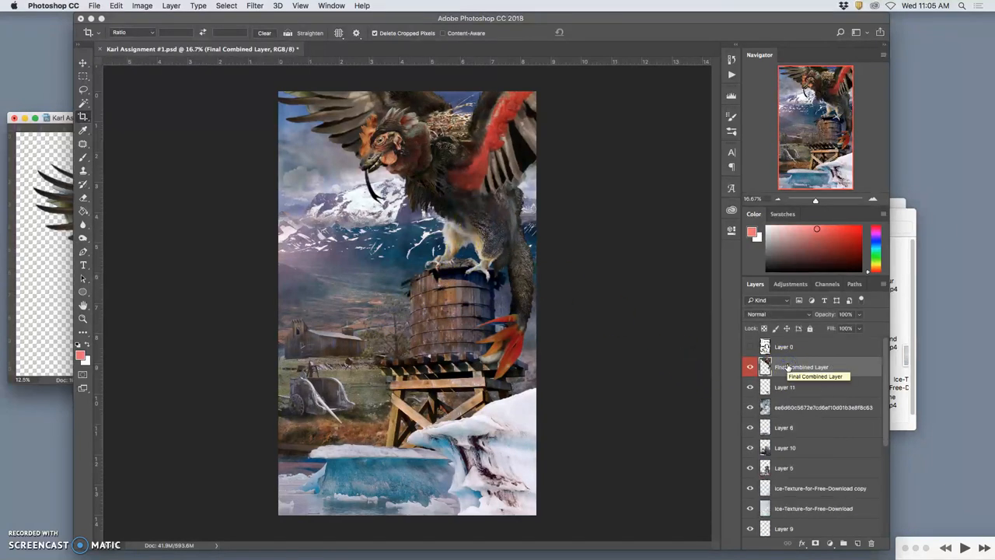
Close the creature collage document, saving its changes.
click(749, 367)
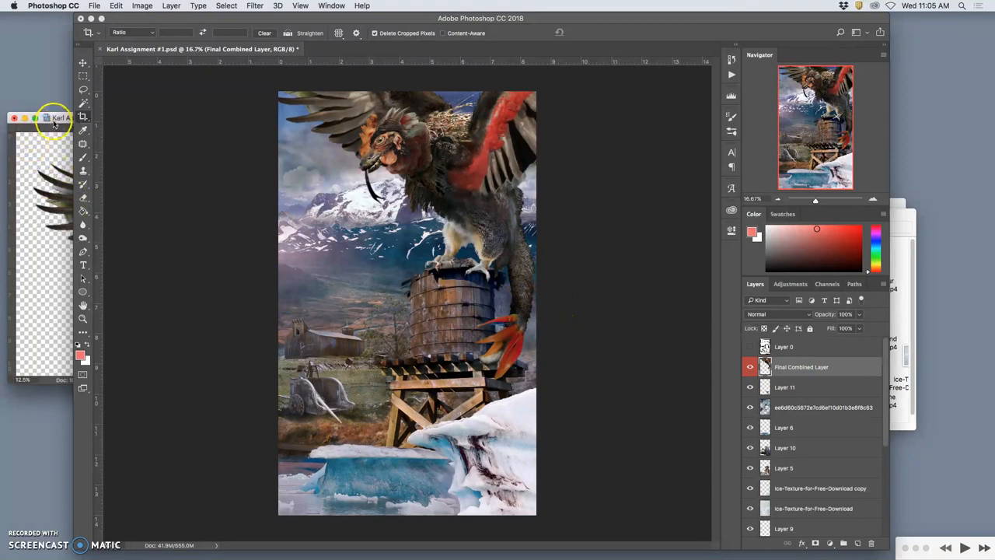
click(14, 119)
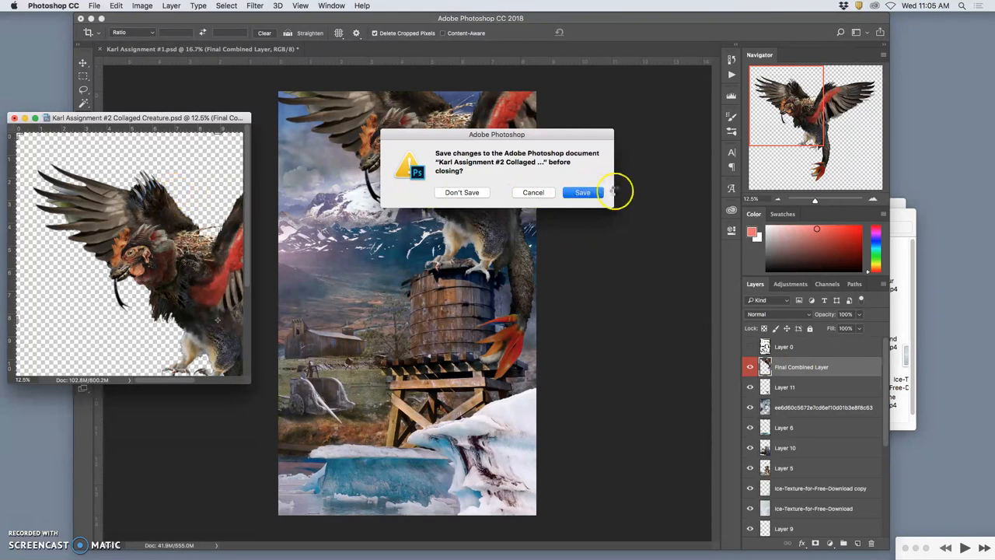
click(462, 193)
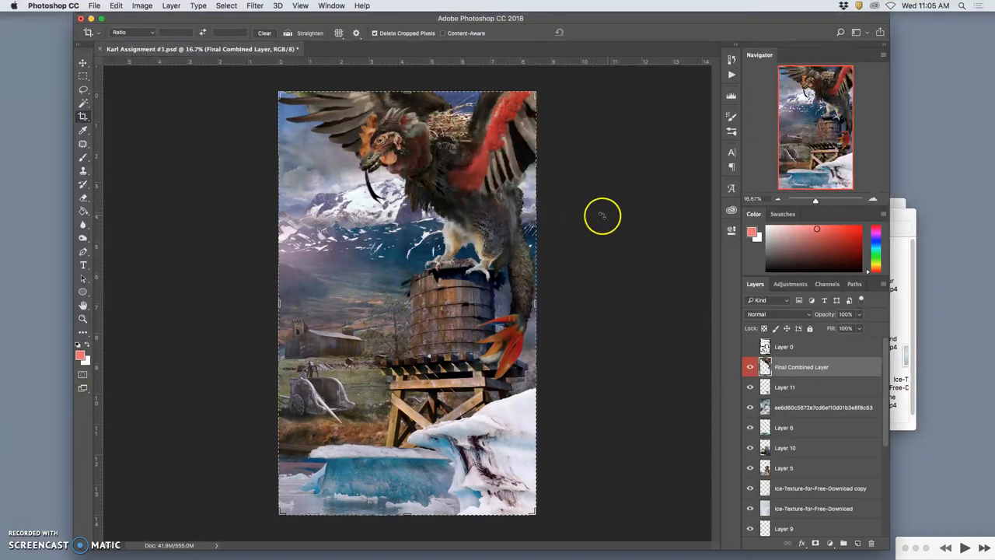
mouse_move(480, 233)
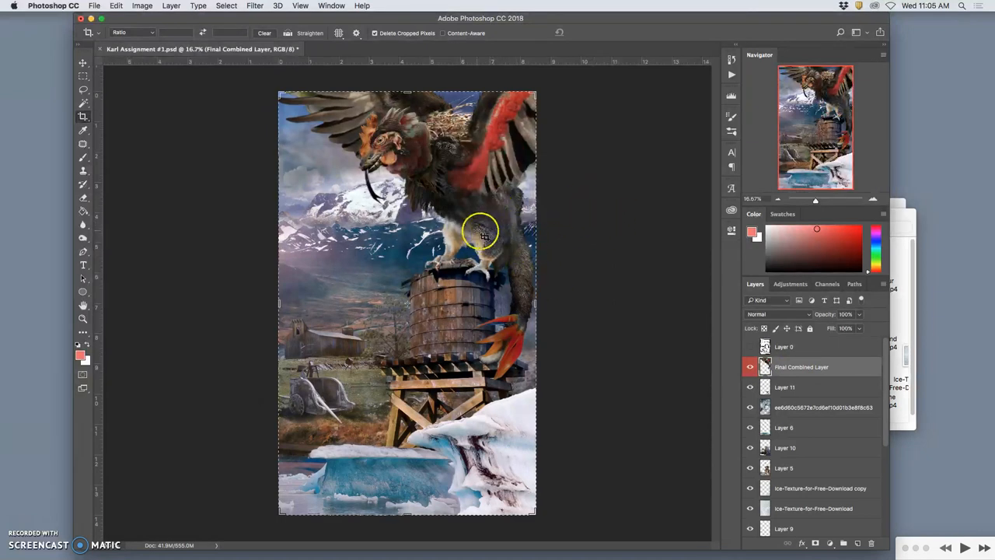
Save the water tower composition as a new 'Creaturescape' file via Save As.
click(93, 6)
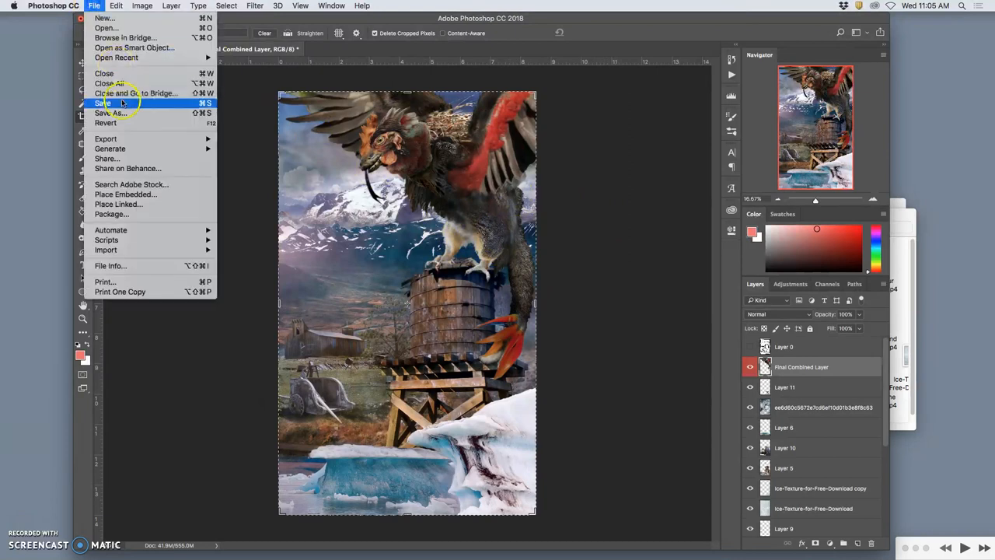
click(107, 103)
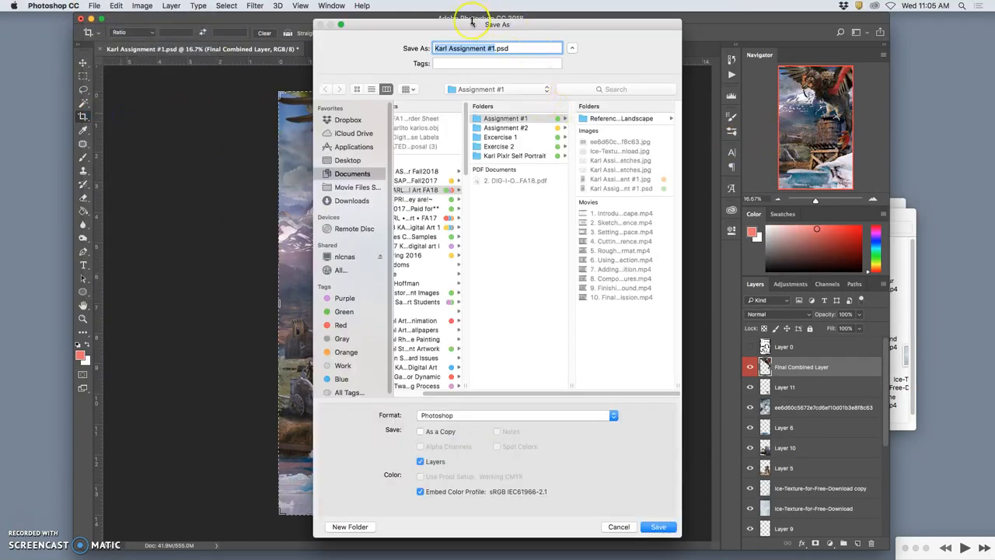
click(492, 48)
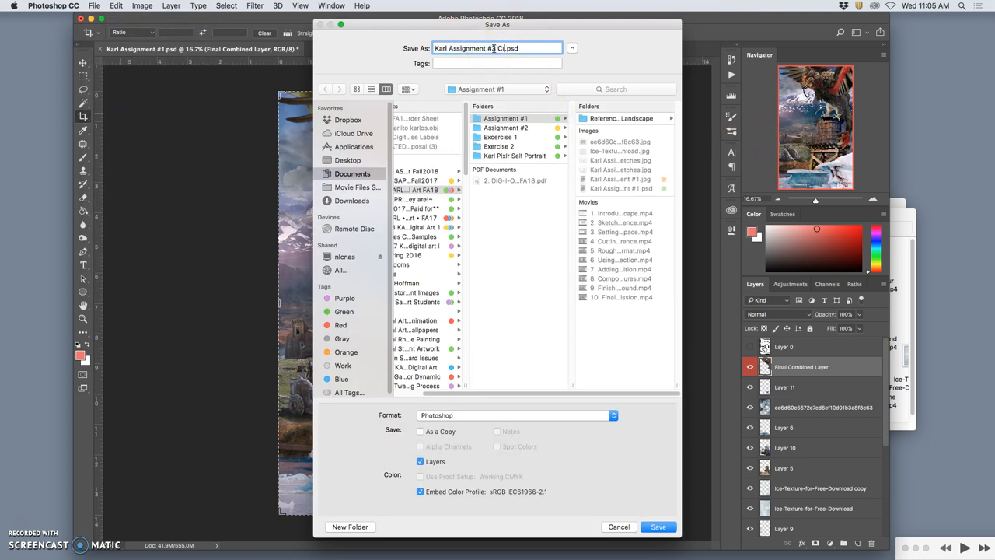
text(Creaturescape)
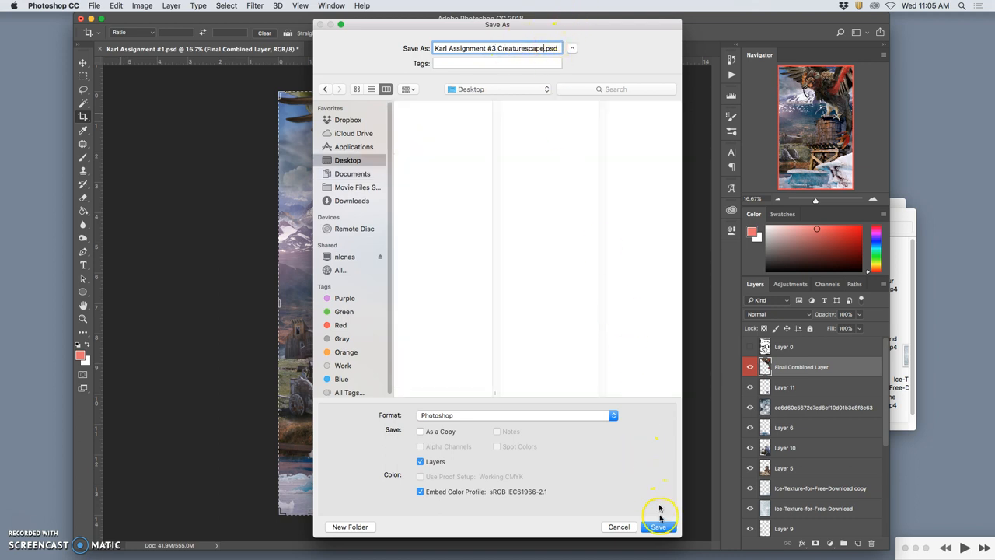
click(657, 526)
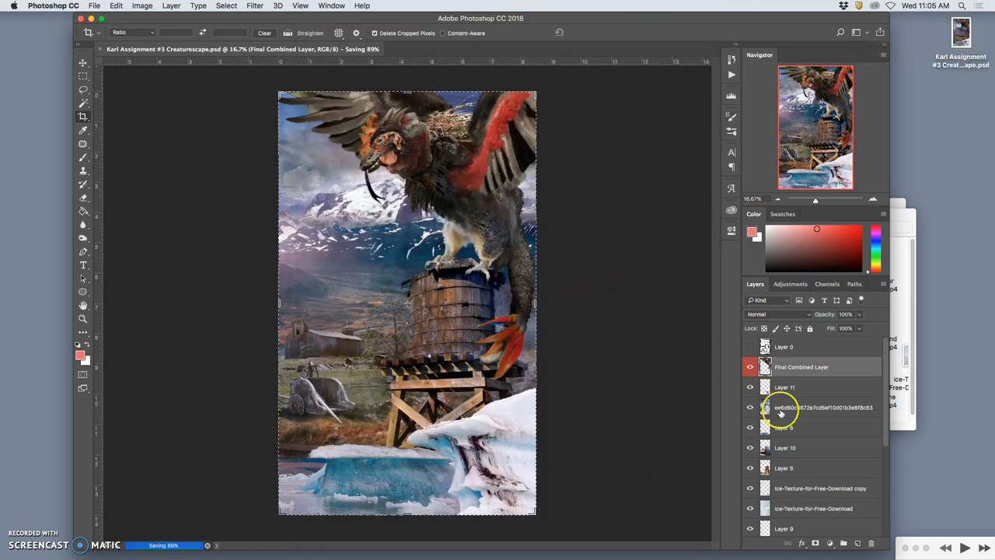
Hide the Final Combined Layer to view the tower scene alone, then show it again.
click(749, 367)
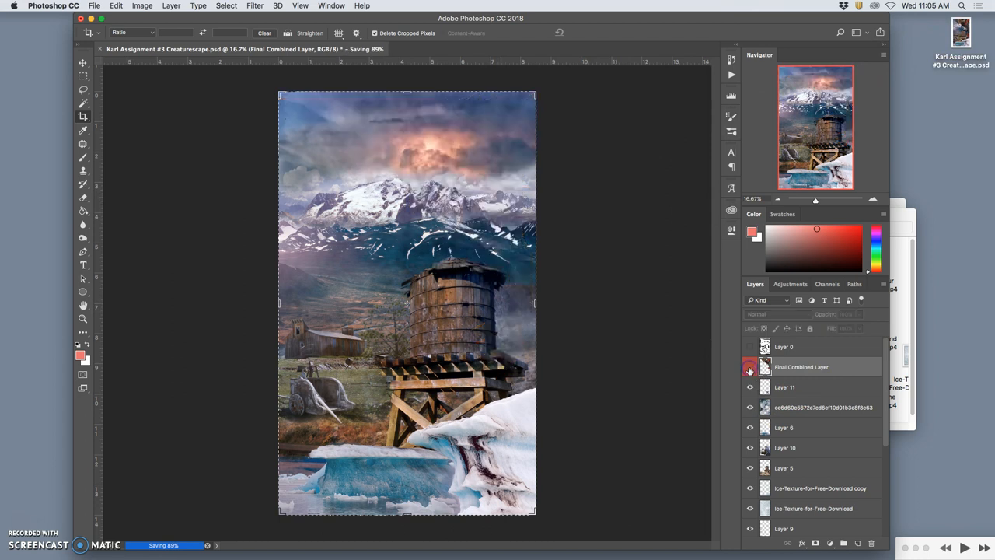
click(749, 367)
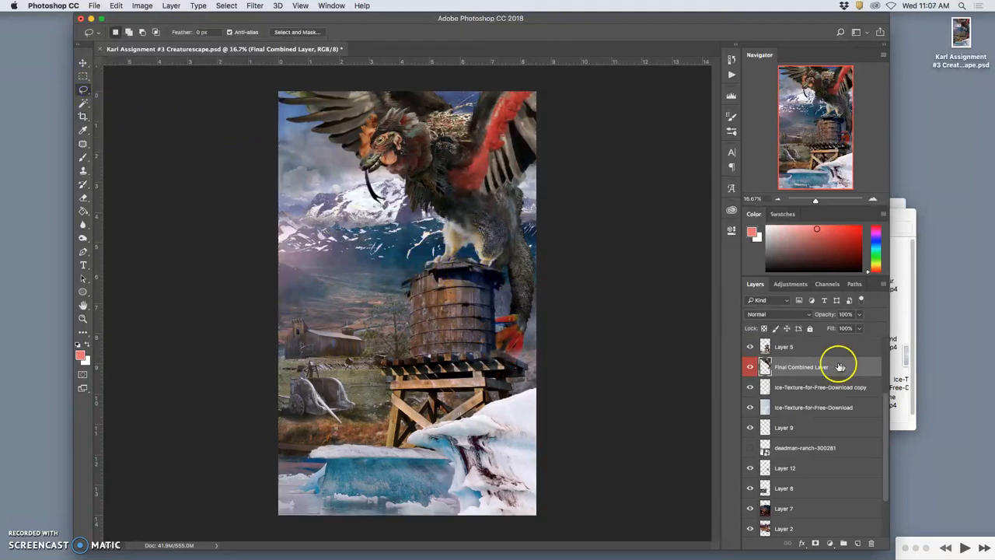
mouse_move(723, 363)
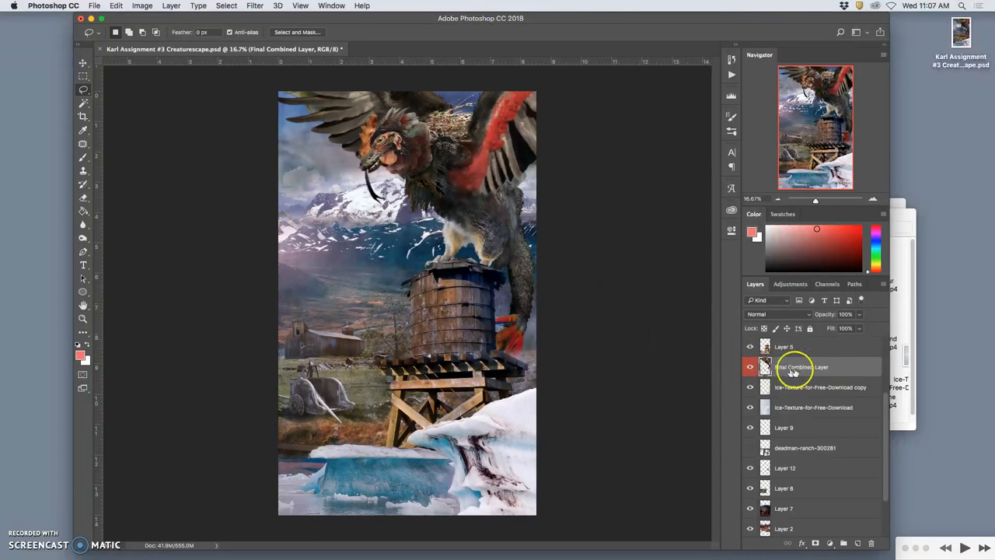
mouse_move(500, 258)
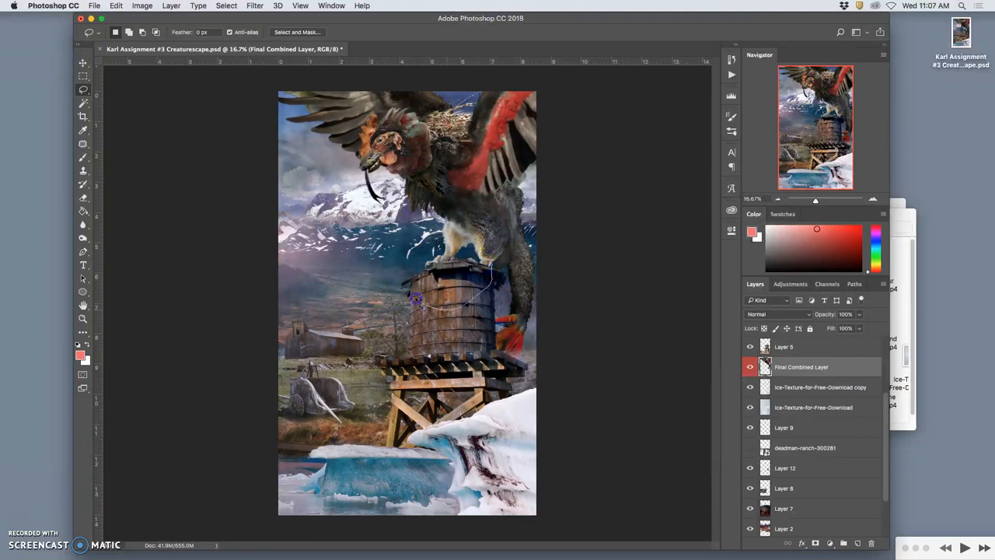
Lasso the creature's talons, rename the copied layer 'talons' and reposition it in the stack.
drag(413, 298, 495, 270)
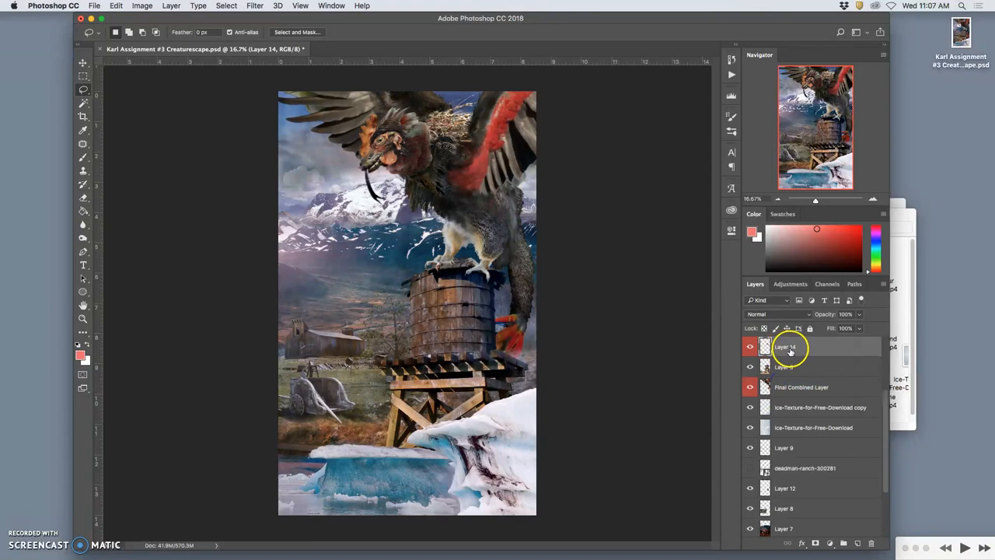
double_click(785, 346)
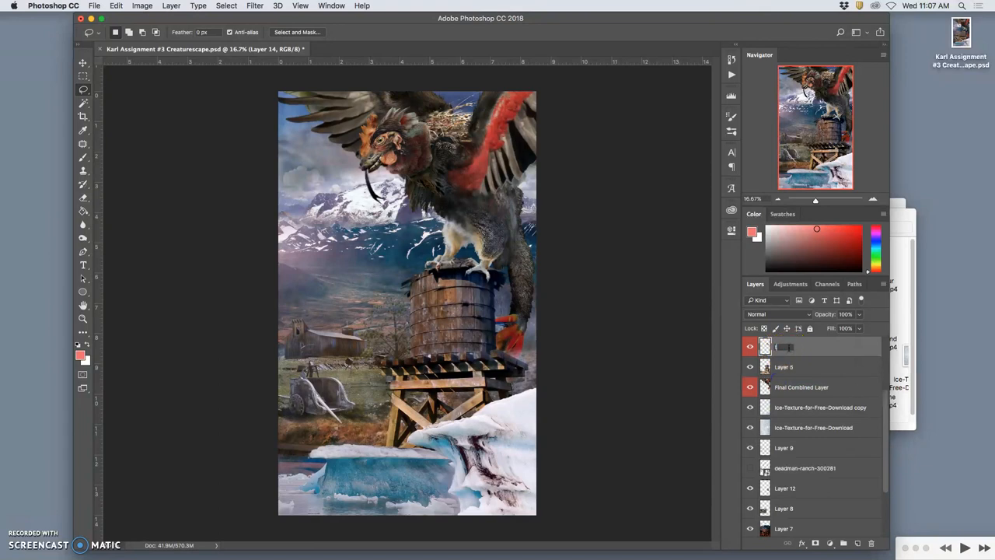
text(talons)
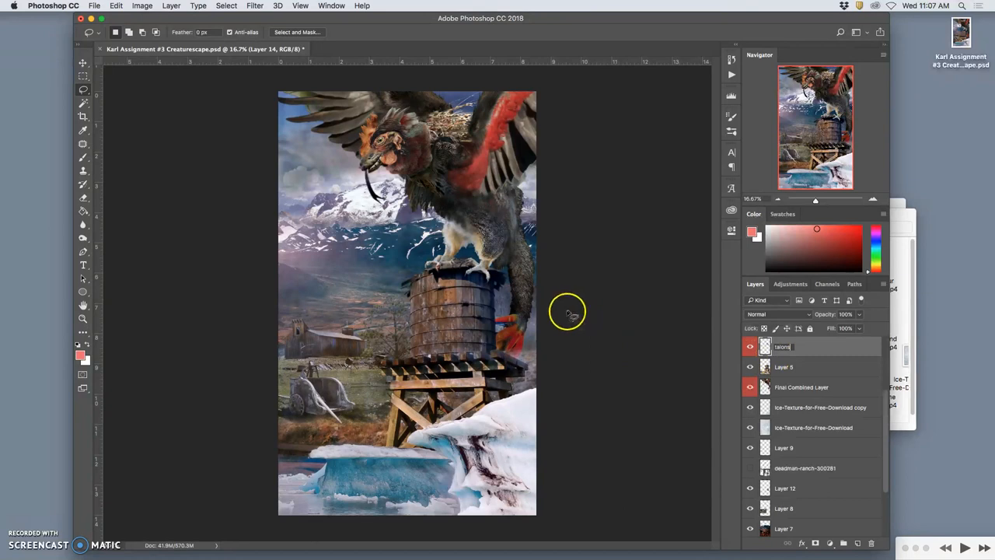
mouse_move(554, 350)
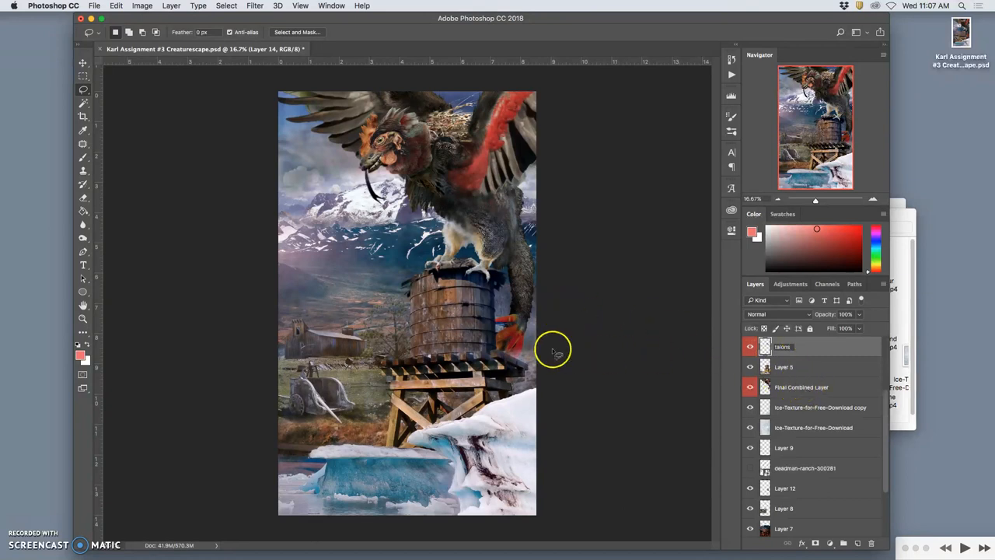
click(801, 387)
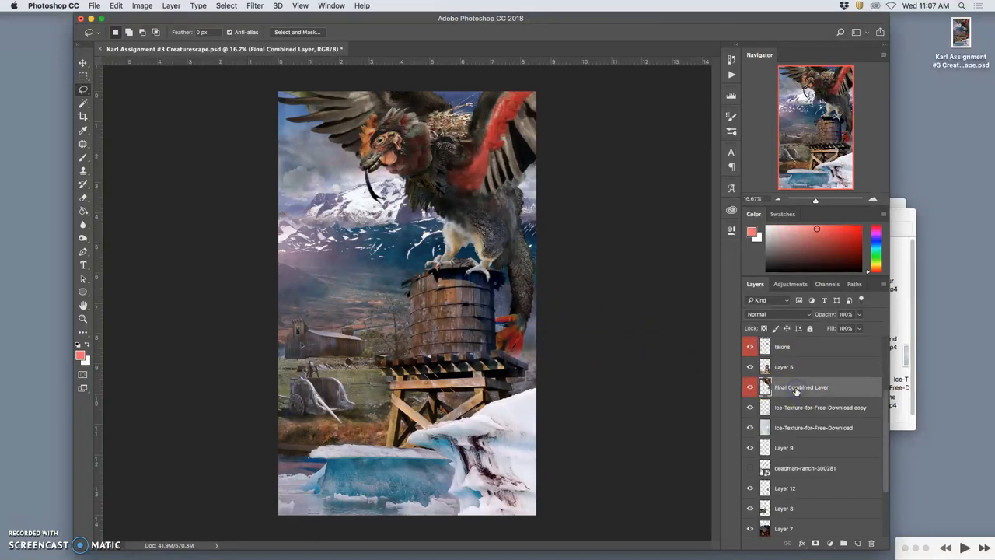
drag(802, 387, 802, 488)
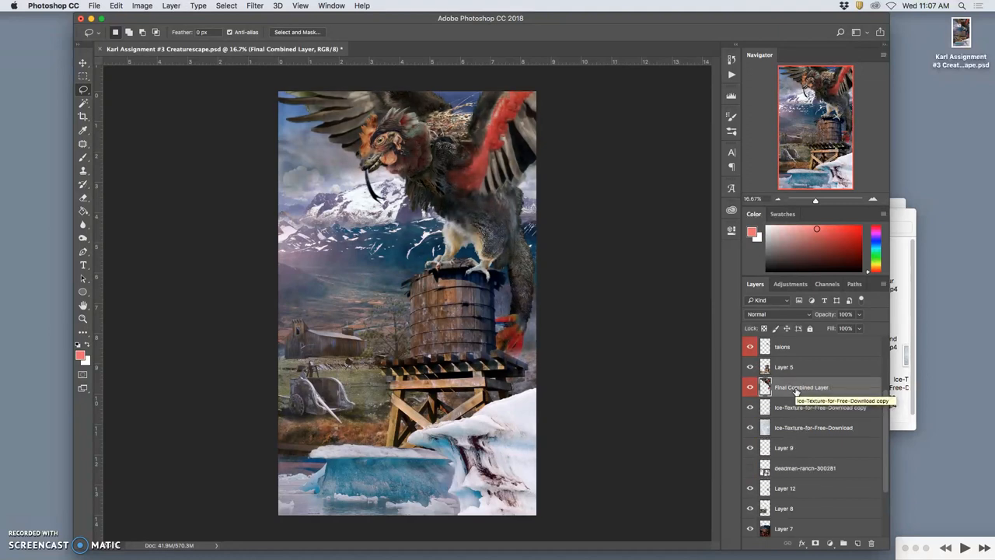
mouse_move(511, 364)
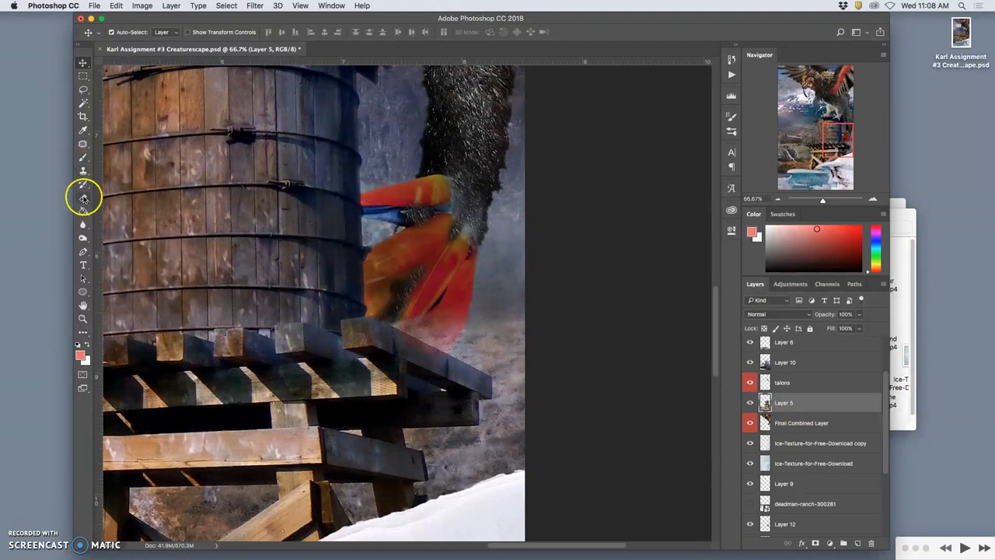
Erase the red feathers on Layer 5 where they overlap the tower platform edge.
click(83, 196)
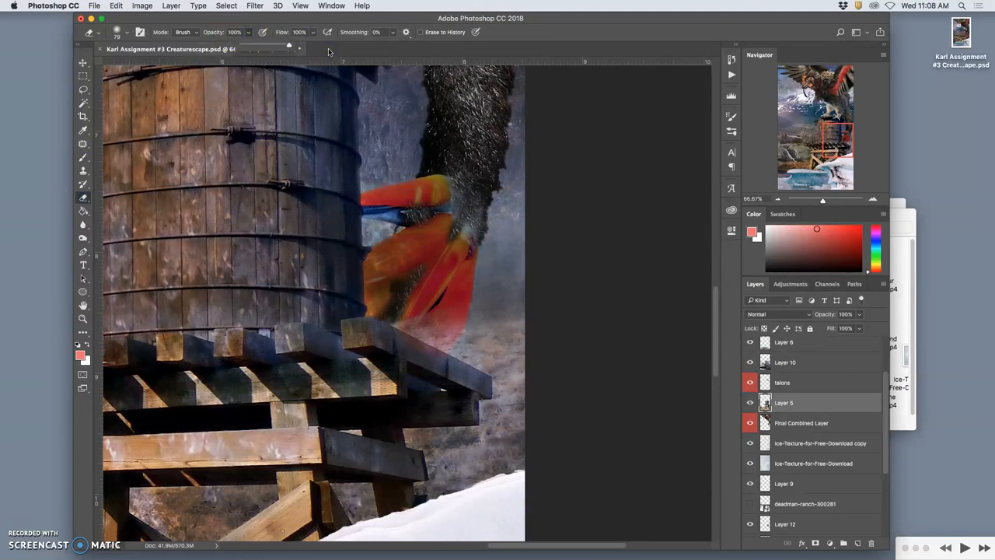
click(463, 314)
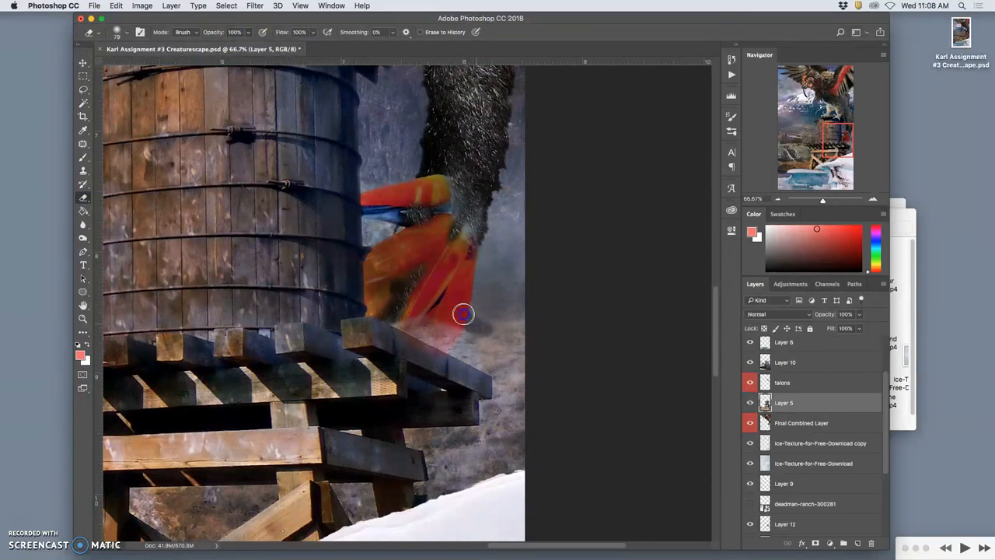
drag(463, 314, 418, 320)
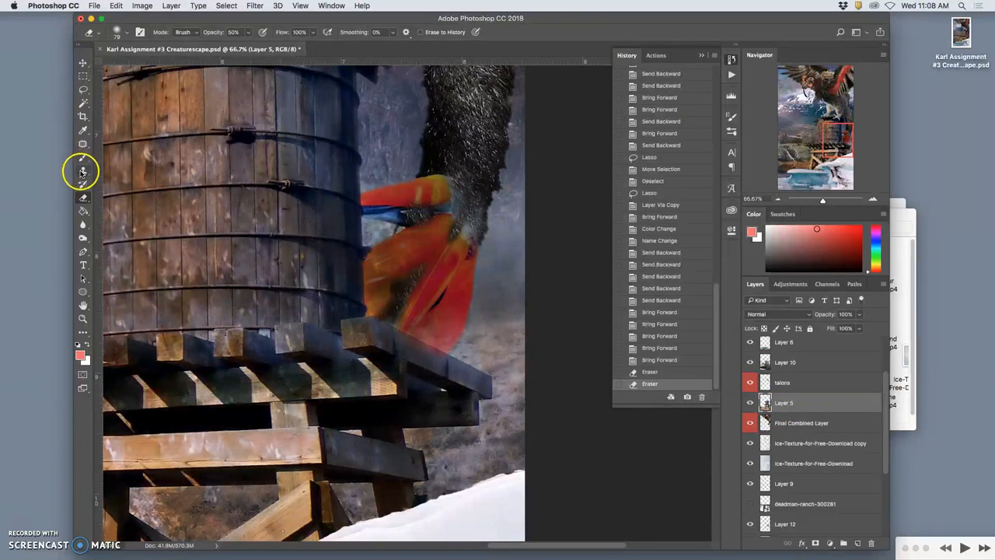
Choose the Clone Stamp tool with Sample set to Current Layer.
click(81, 171)
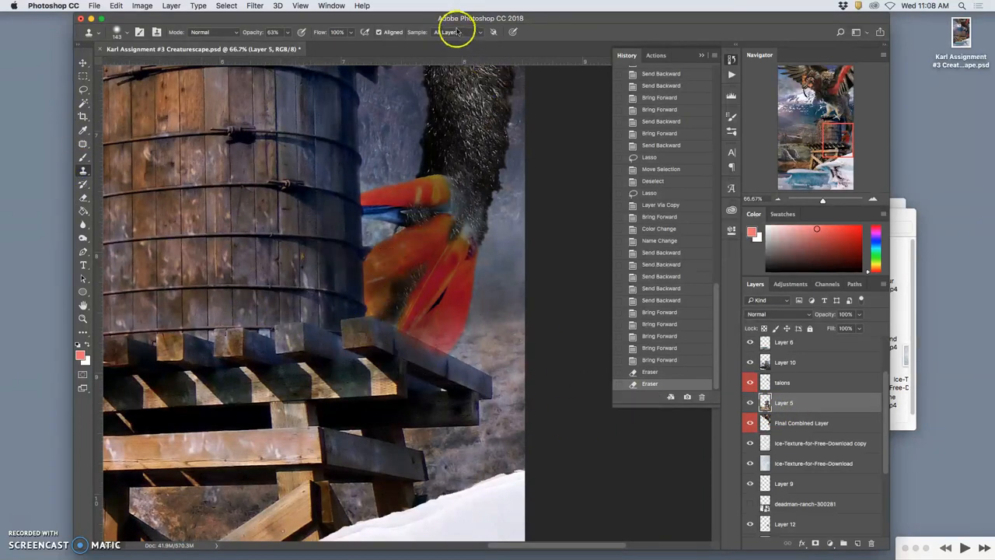
click(453, 31)
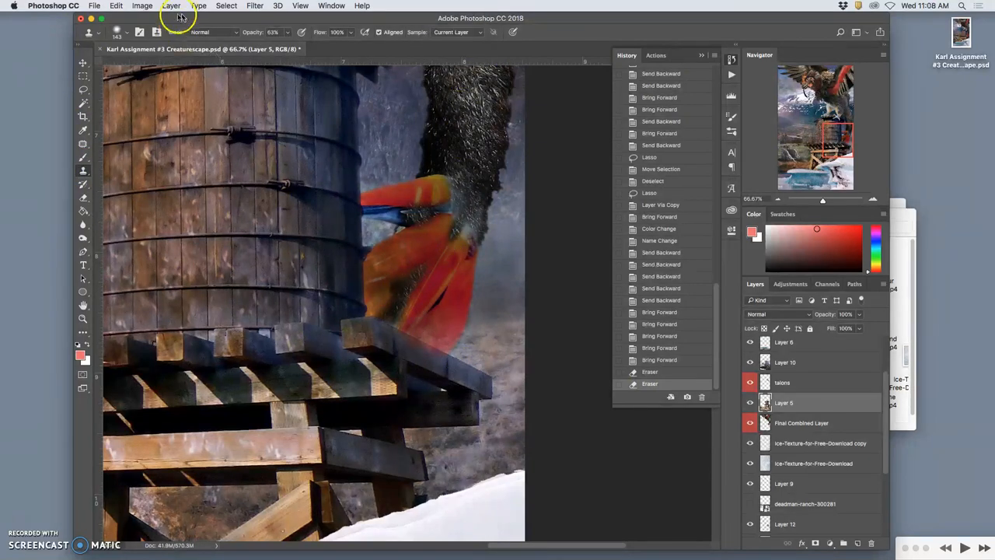
click(128, 32)
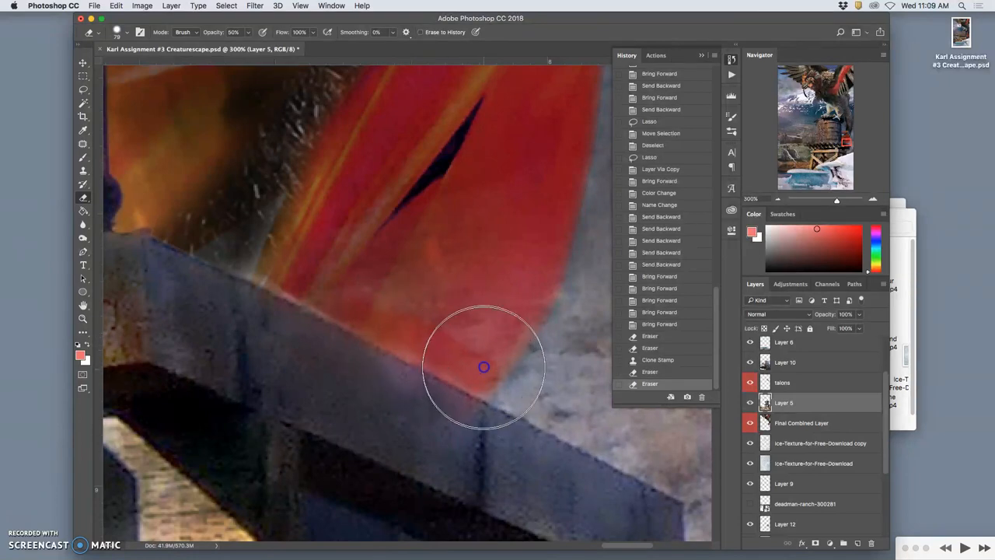
Clean stray red feather pixels along the platform edge with close-up strokes.
drag(484, 367, 276, 269)
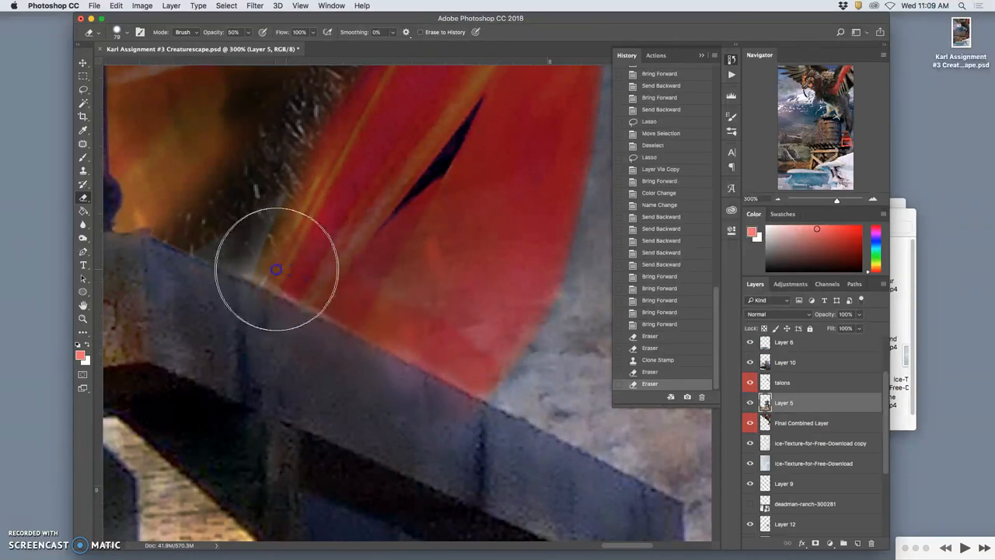
drag(276, 271, 323, 301)
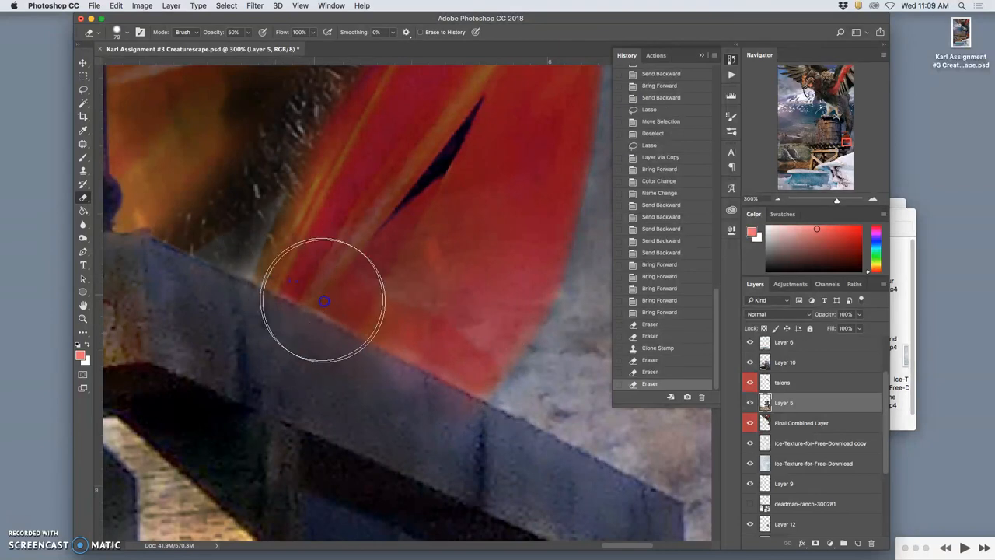
drag(324, 301, 421, 304)
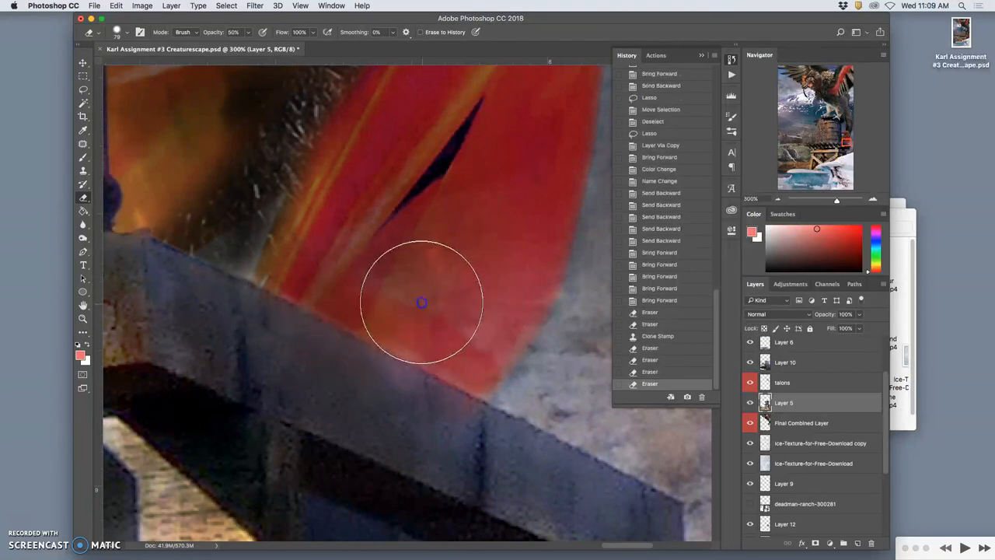
drag(420, 304, 491, 325)
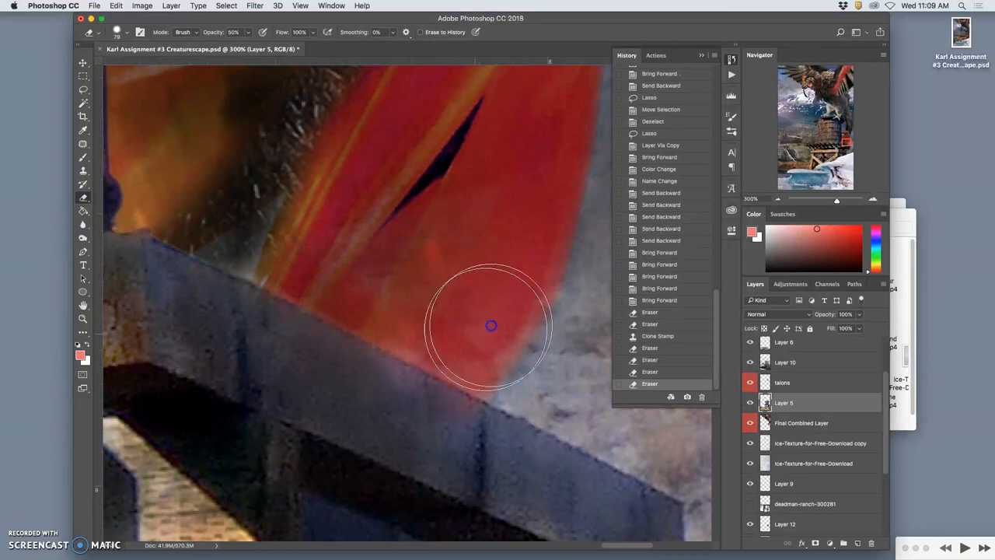
drag(491, 325, 365, 251)
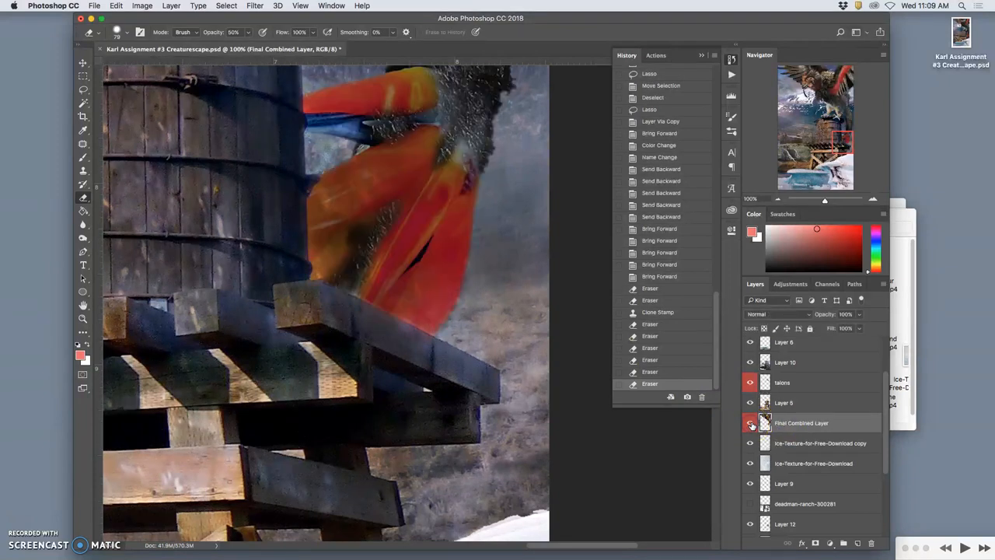
Show the duplicated ice texture layer and make the creature layer active for editing.
click(749, 423)
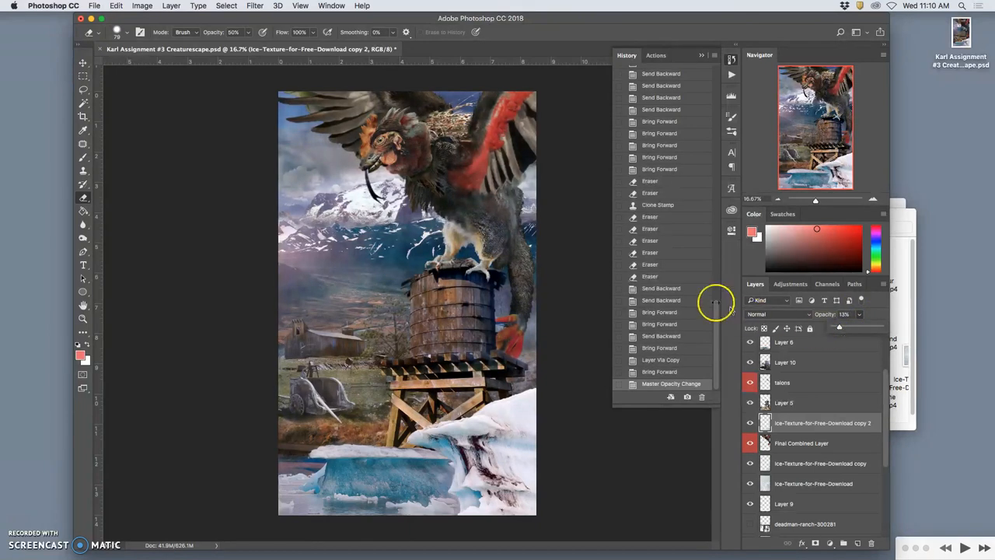
click(800, 443)
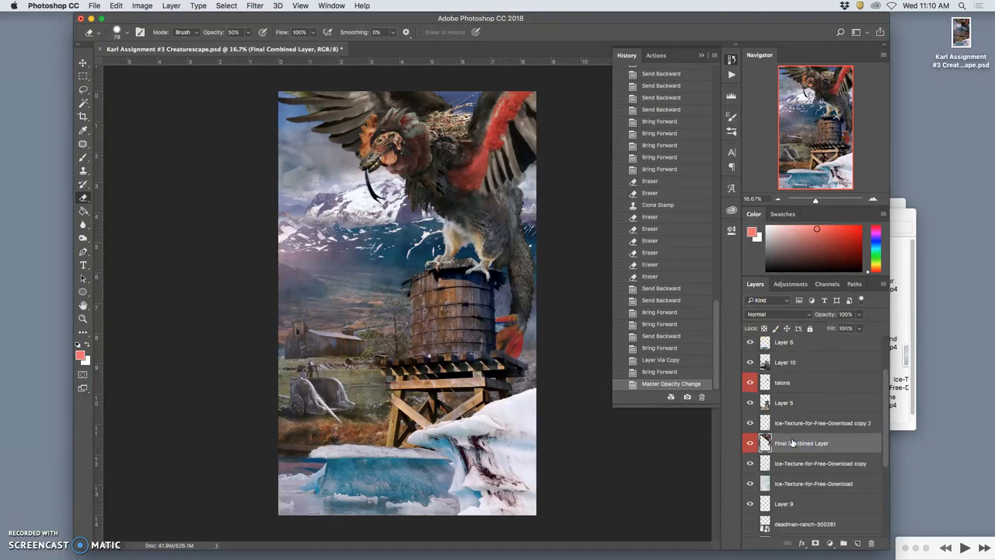
mouse_move(793, 441)
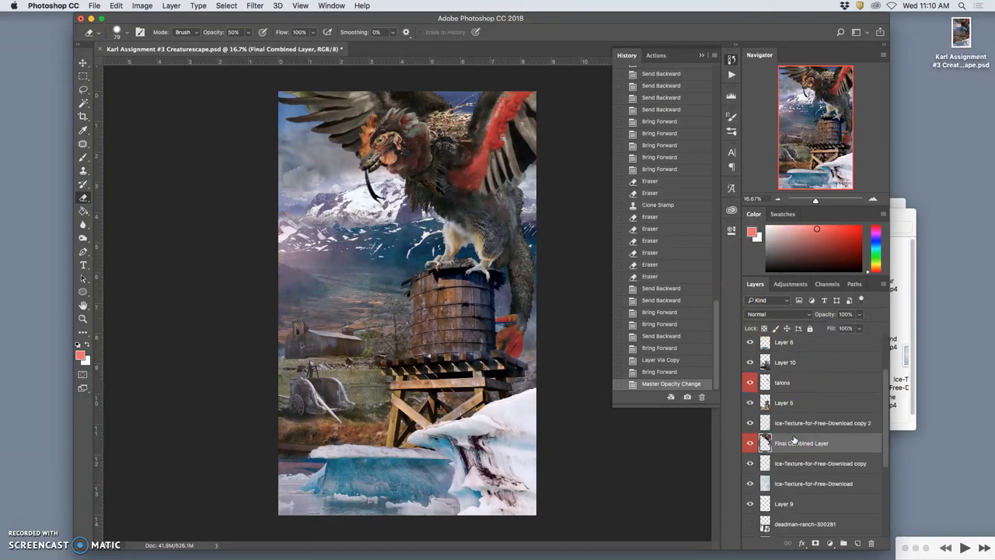